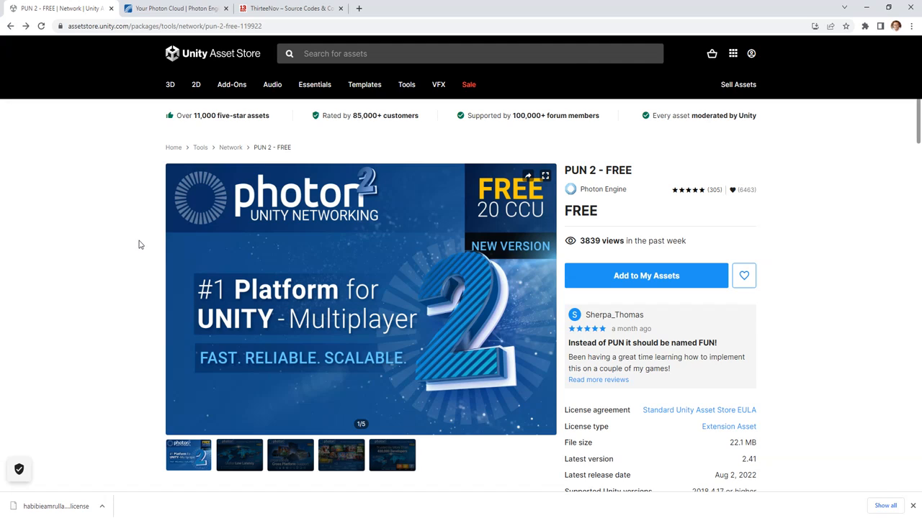
mouse_move(193, 278)
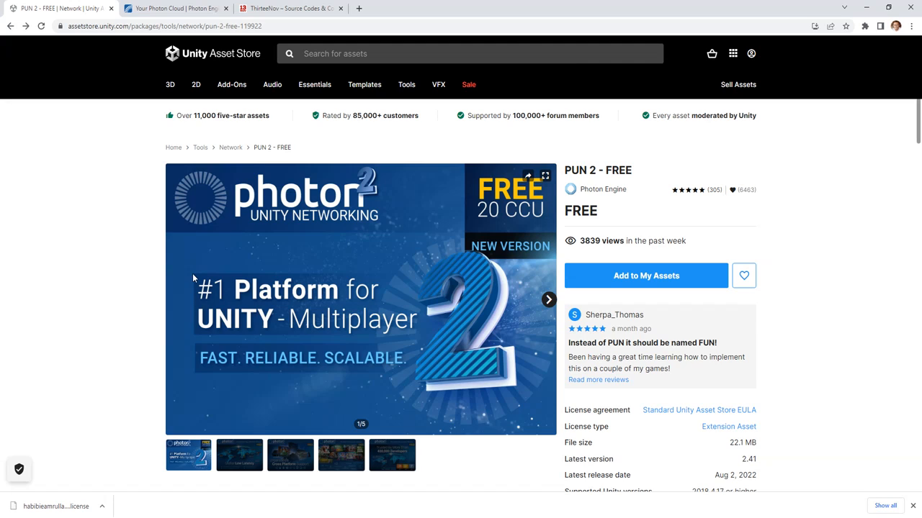
mouse_move(102, 292)
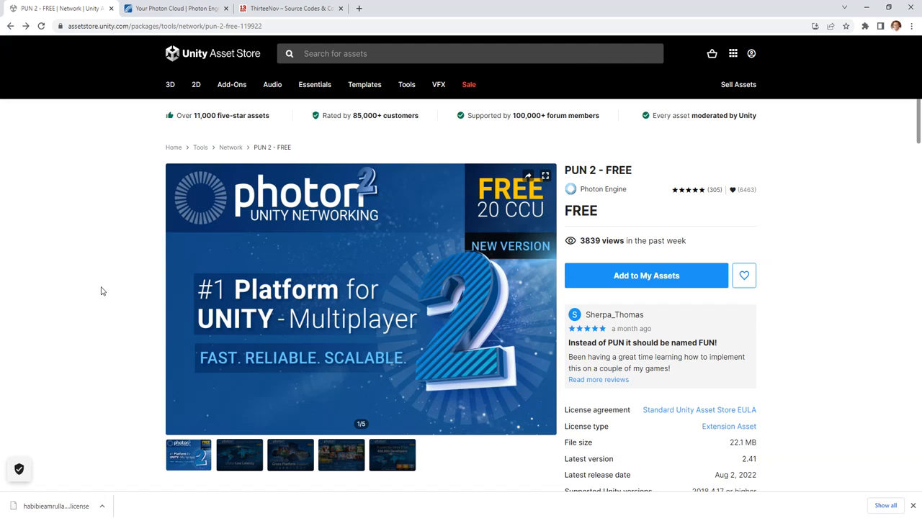
mouse_move(172, 270)
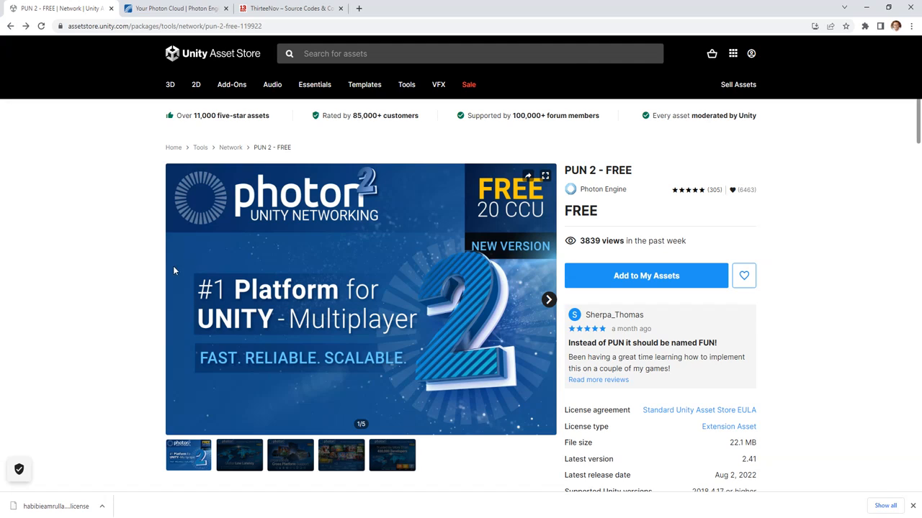
mouse_move(196, 265)
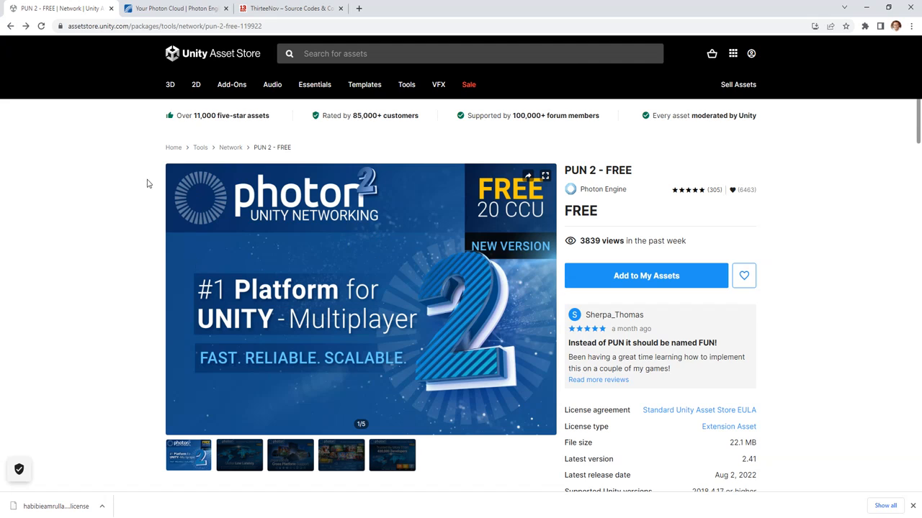
mouse_move(517, 245)
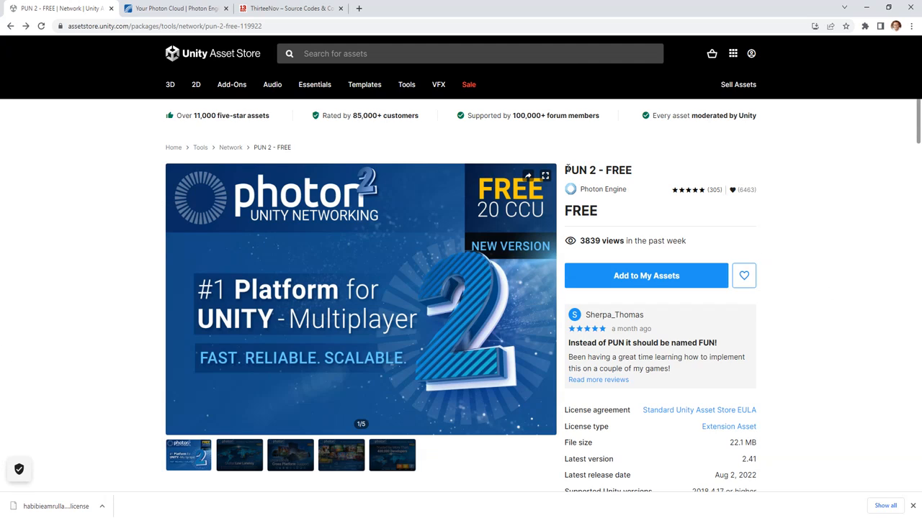
Open the PUN Wizard from the Window menu and run Setup Project to reach the AppId/email prompt
double_click(618, 170)
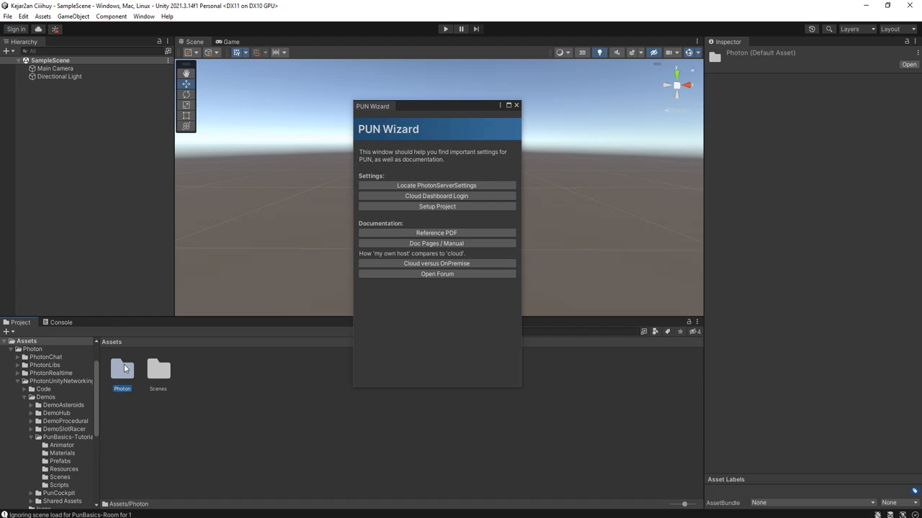
click(141, 16)
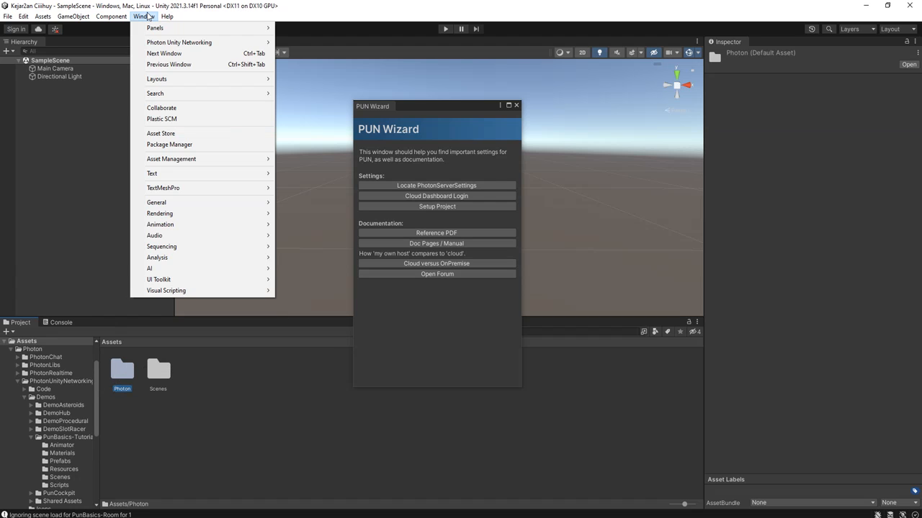
mouse_move(179, 41)
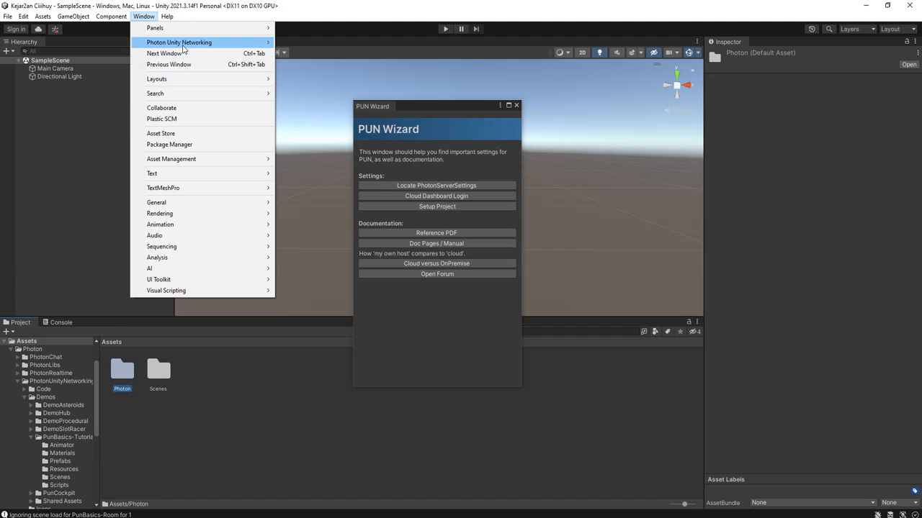
mouse_move(178, 42)
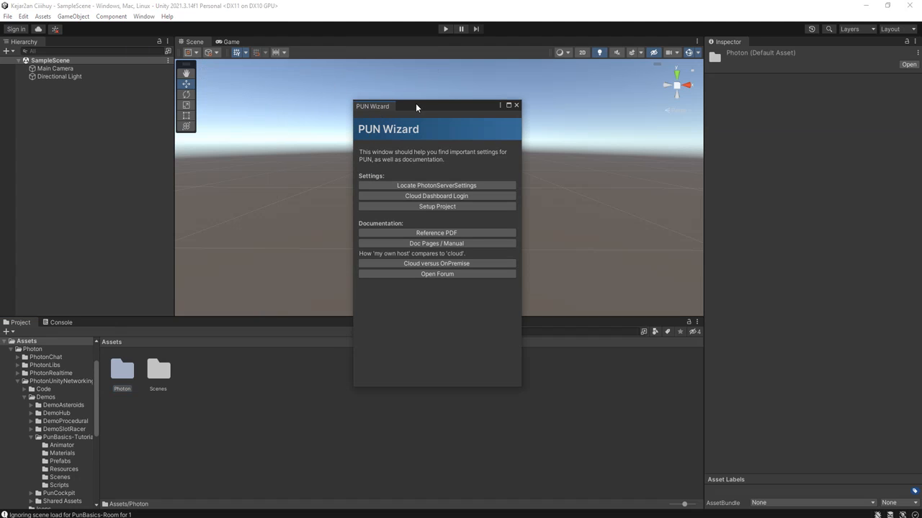
drag(415, 106, 429, 113)
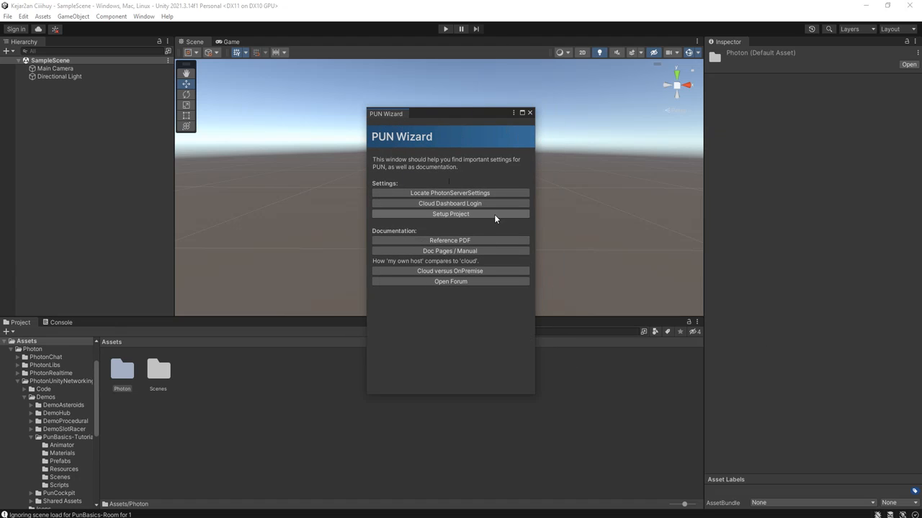
click(450, 214)
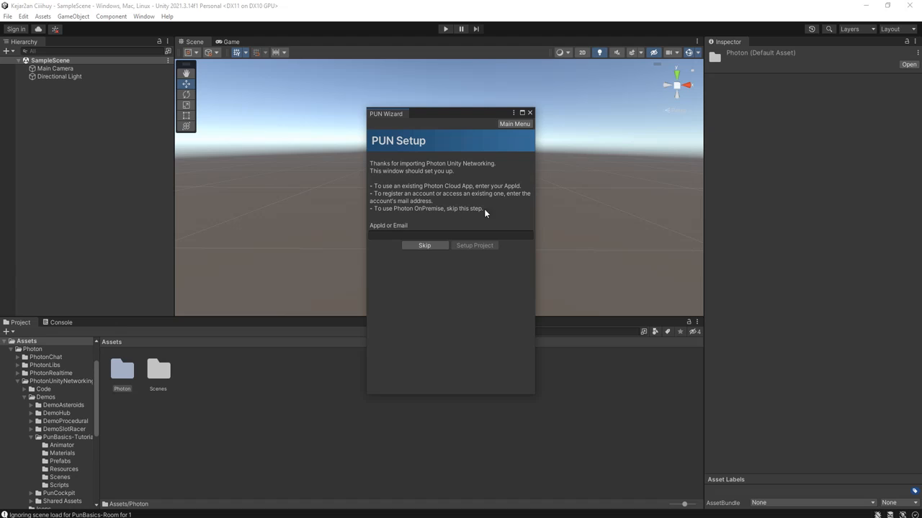
click(468, 236)
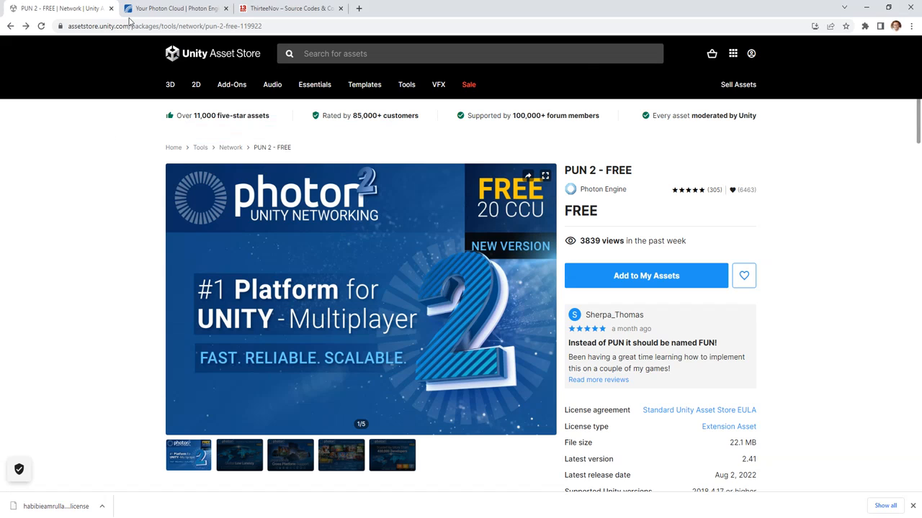
On the Photon dashboard, start a new application with PUN as the Photon type
click(177, 8)
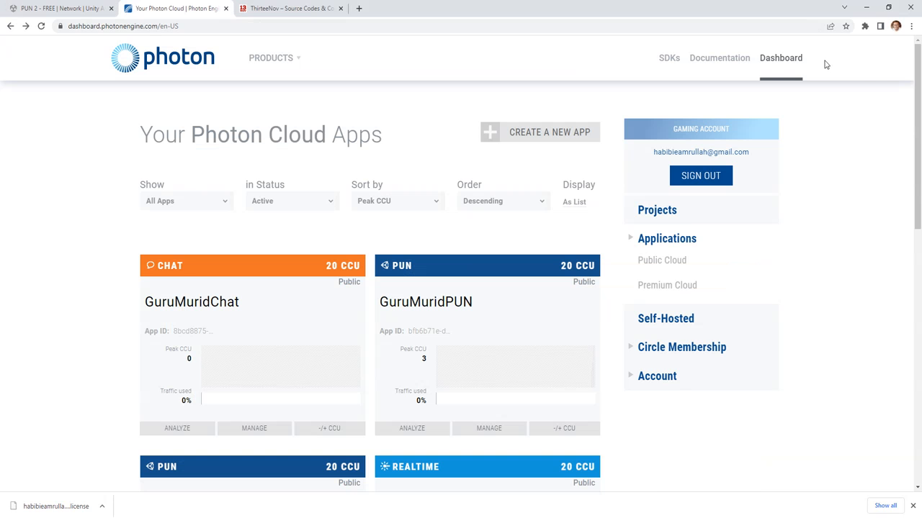
mouse_move(75, 140)
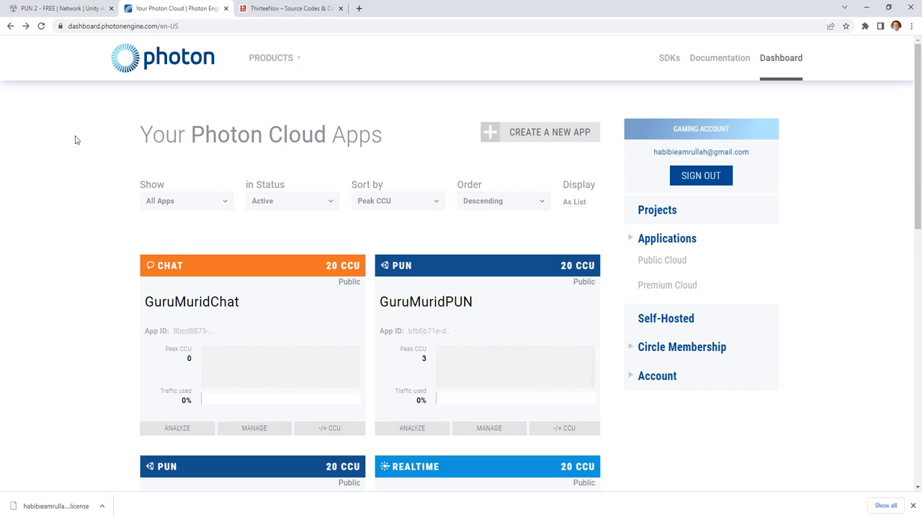
mouse_move(100, 45)
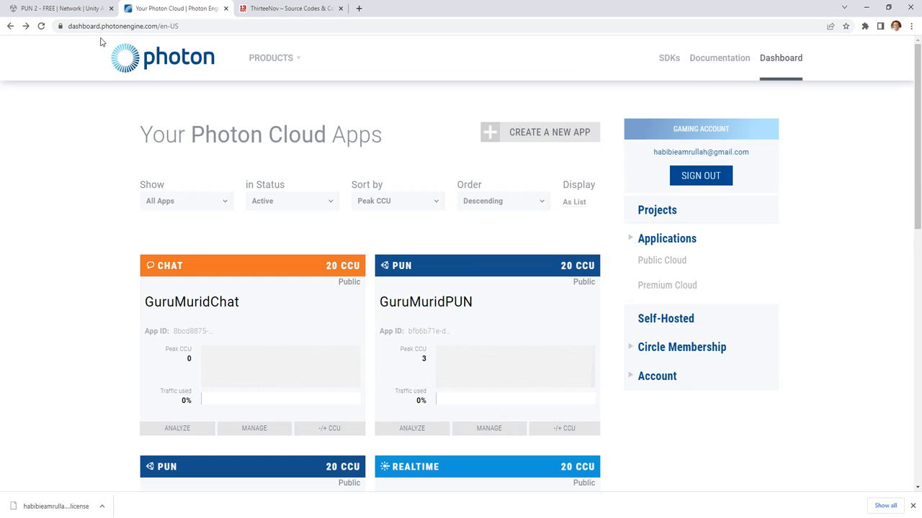
mouse_move(622, 152)
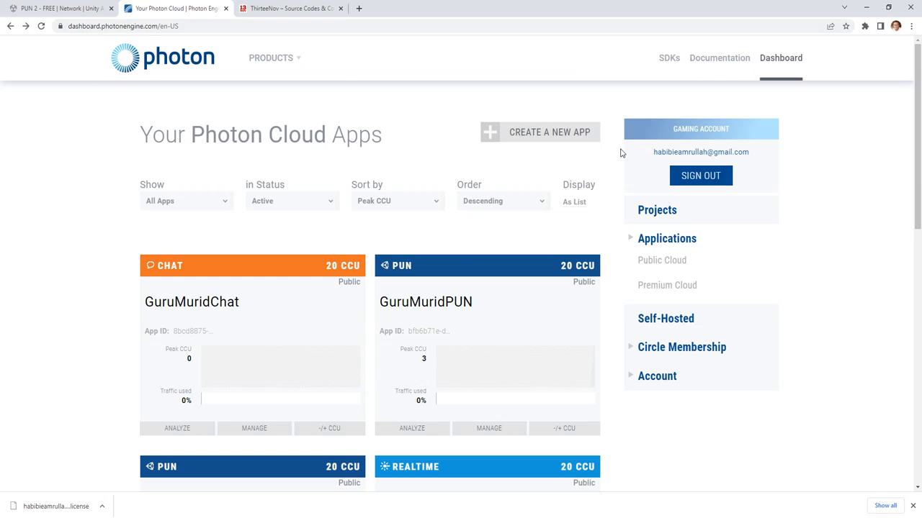
mouse_move(543, 140)
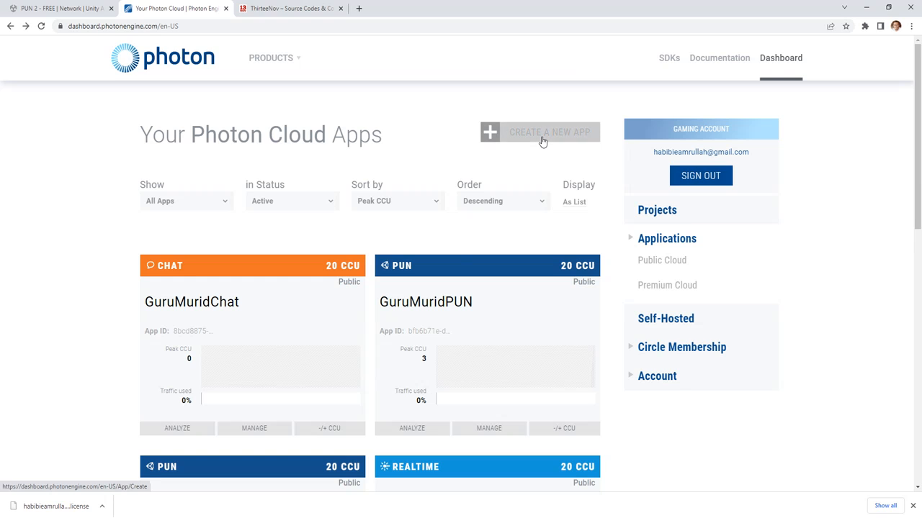
click(542, 132)
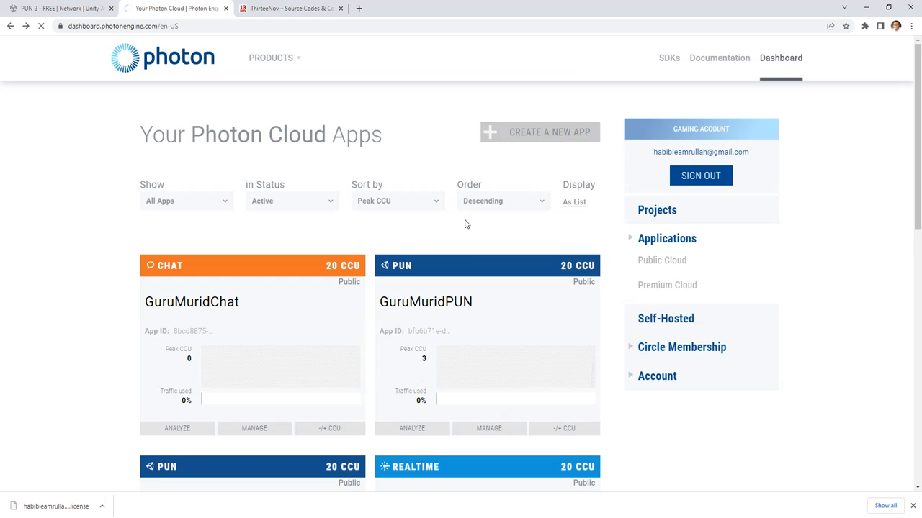
click(539, 131)
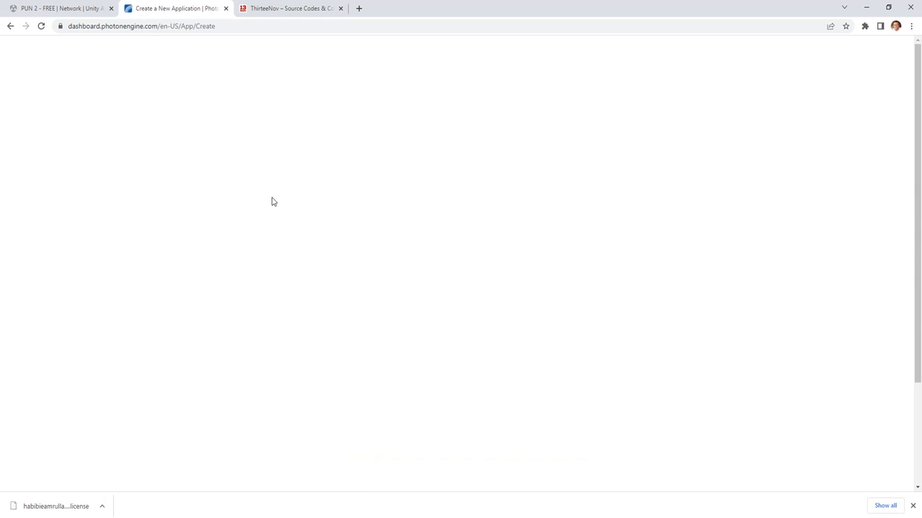
click(370, 248)
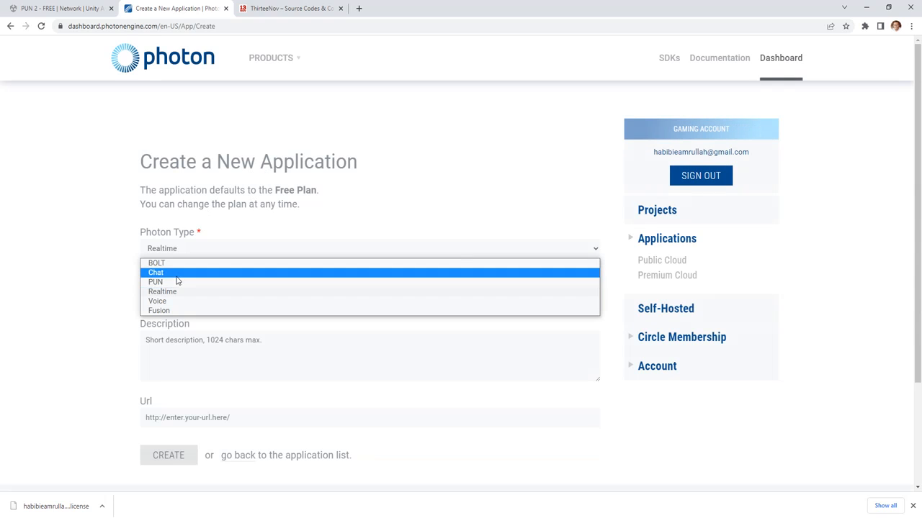
click(155, 282)
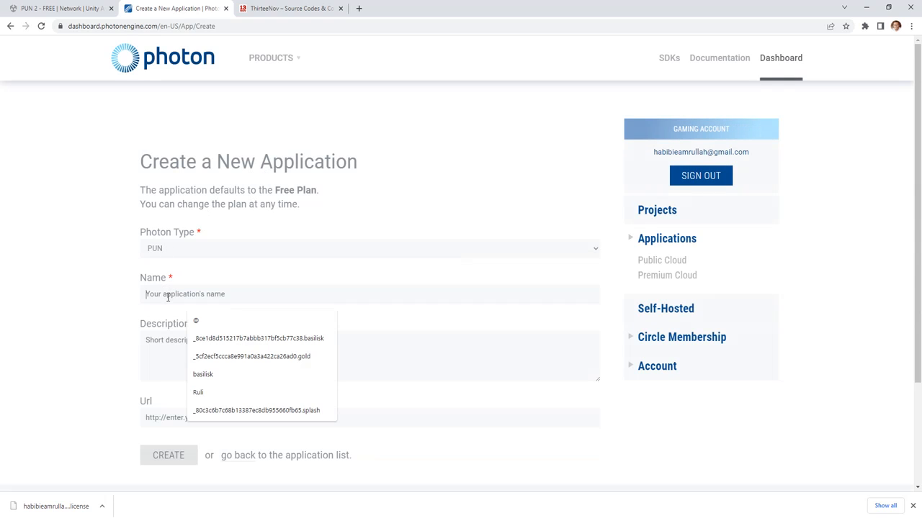
Name the application SimpleGame, create it, and scroll to its App ID
text(Sip)
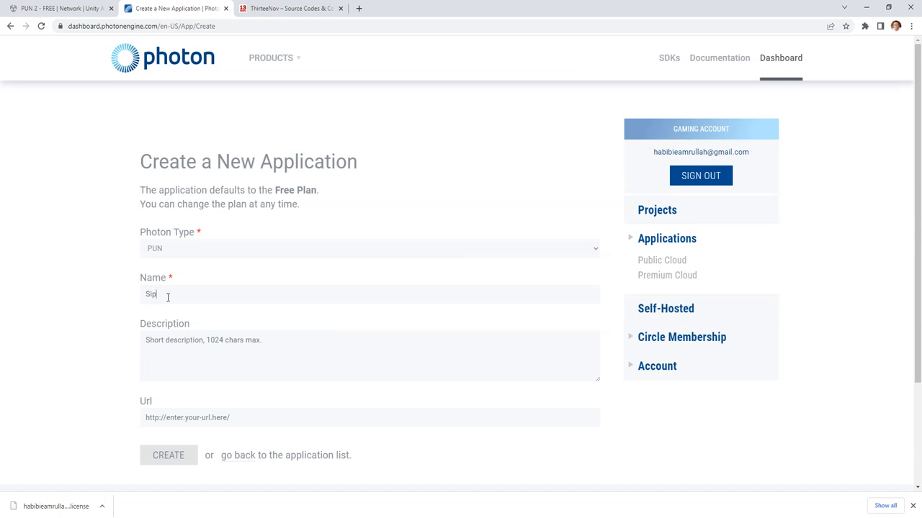
text(SimpleGame)
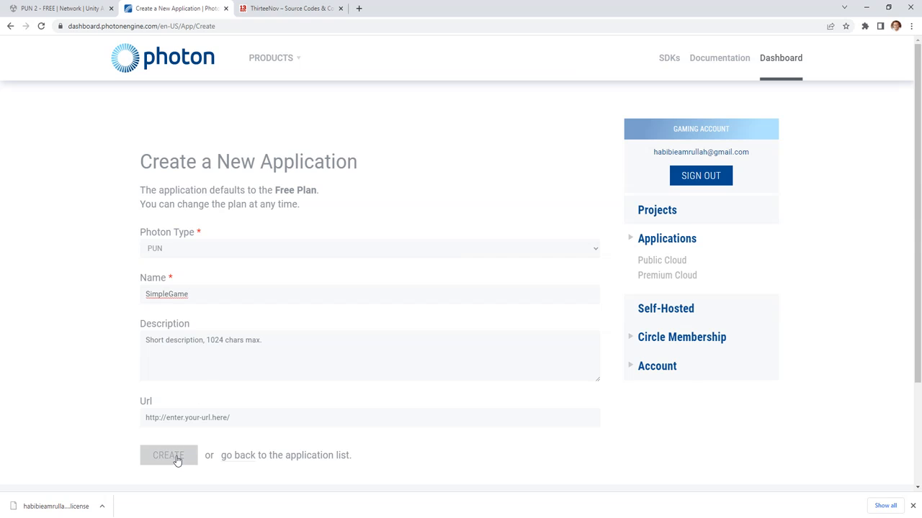
click(169, 456)
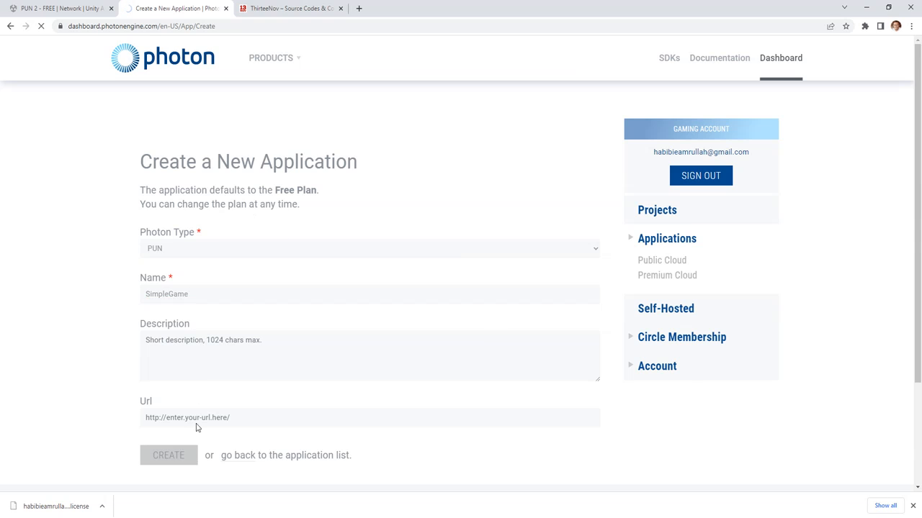
mouse_move(460, 282)
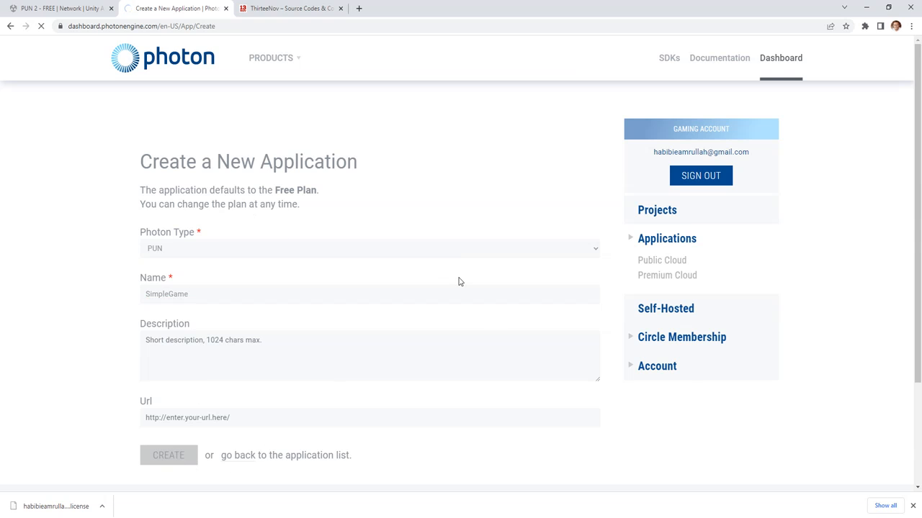
mouse_move(323, 311)
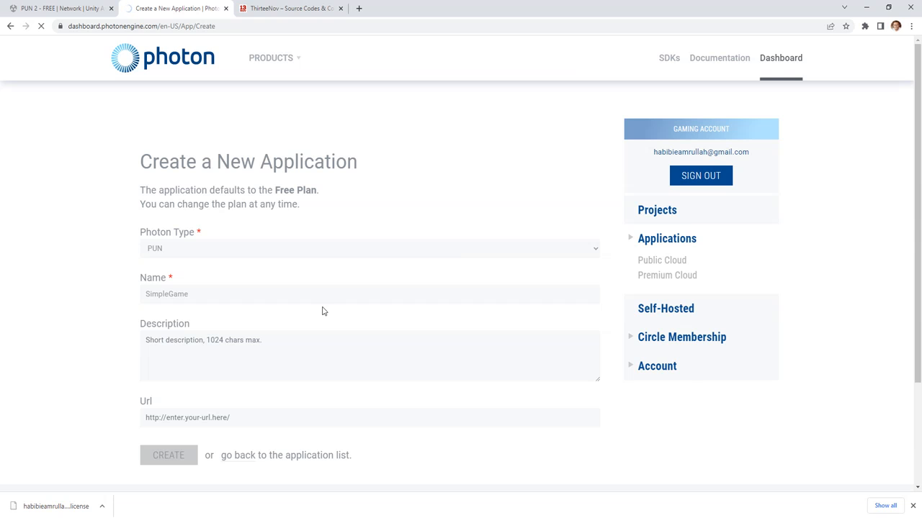
click(287, 455)
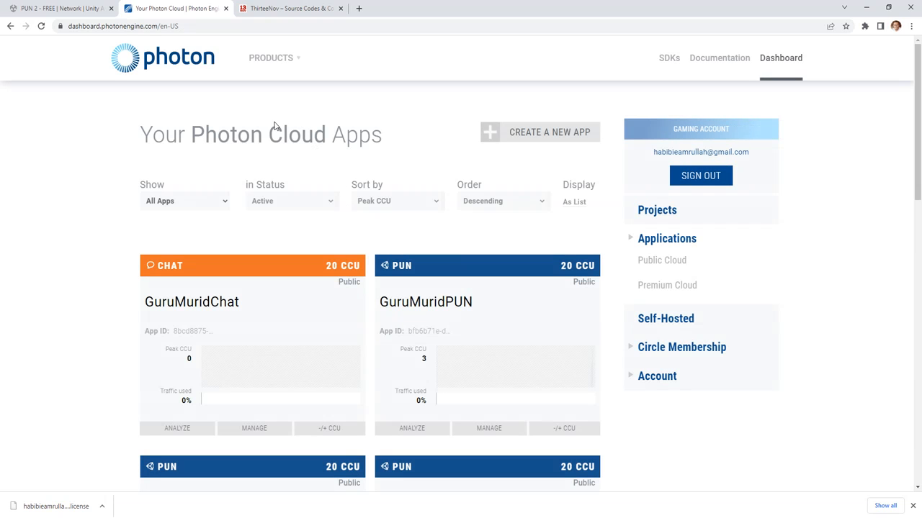
scroll(down, 3)
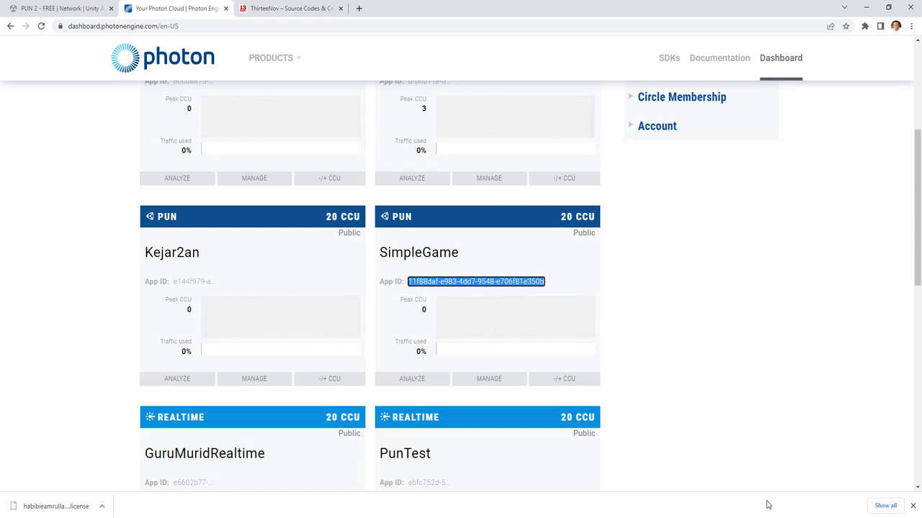
mouse_move(594, 492)
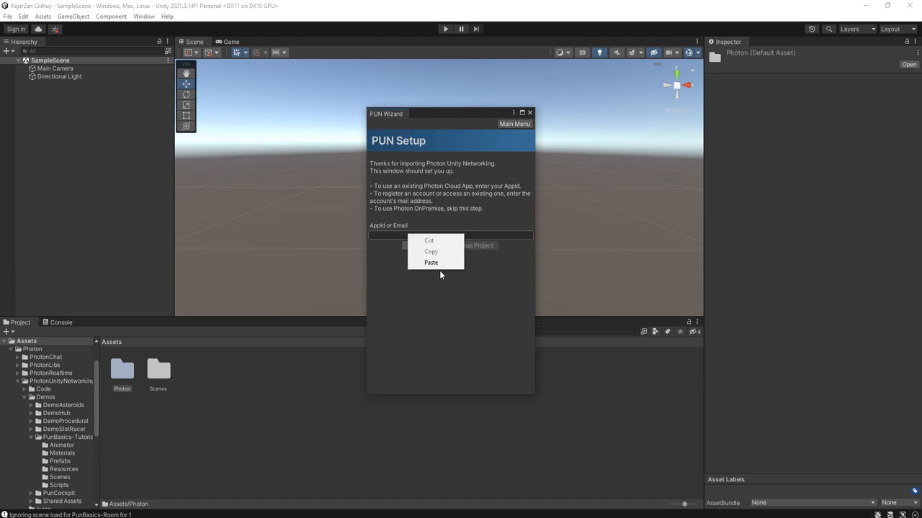
Paste the SimpleGame App ID into PUN Setup, apply it, and close the wizard
click(431, 263)
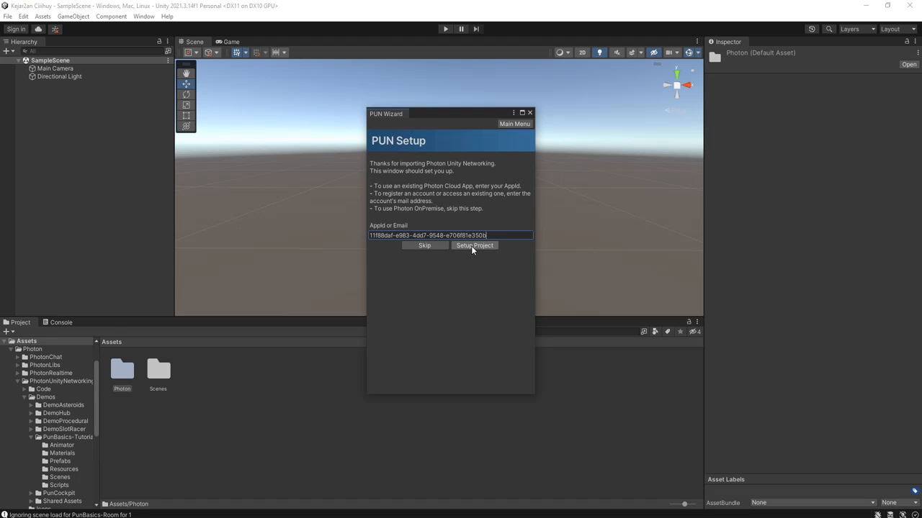
click(473, 245)
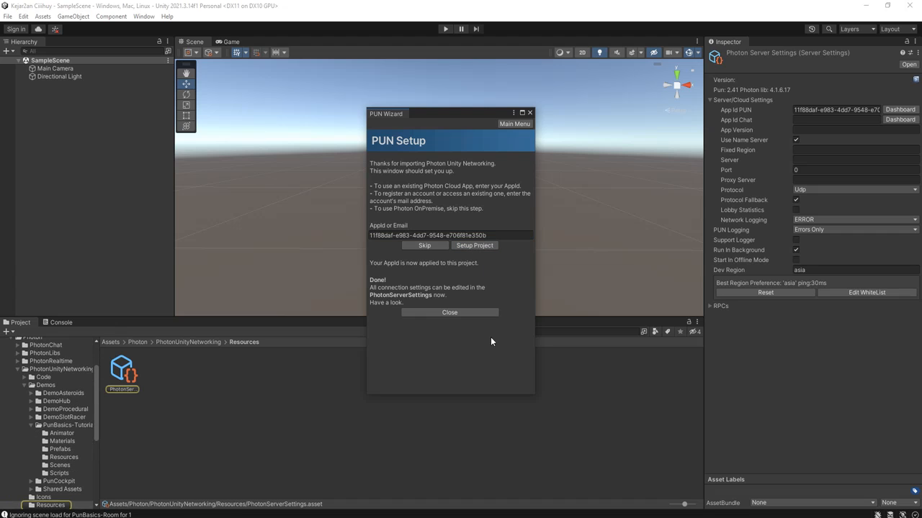
click(449, 313)
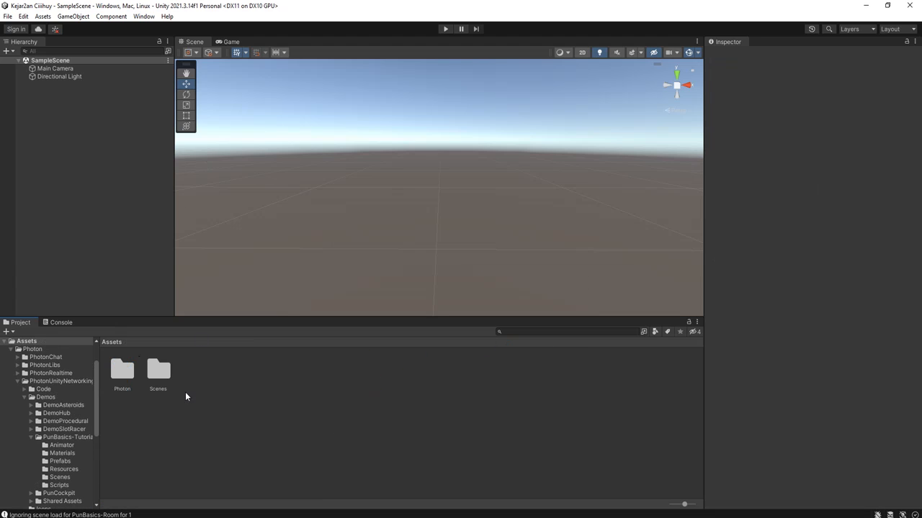
Open SampleScene, add a 3D Cube to the Hierarchy, and rename it Player
double_click(157, 371)
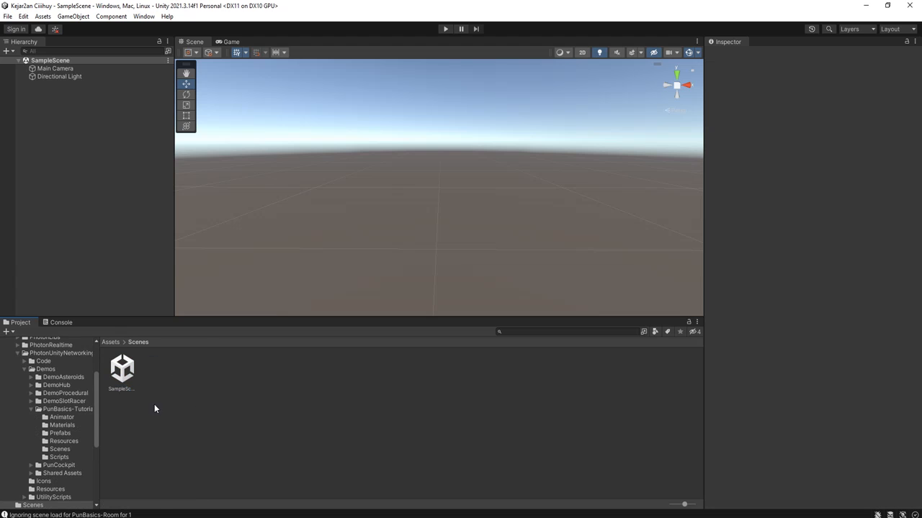
click(121, 373)
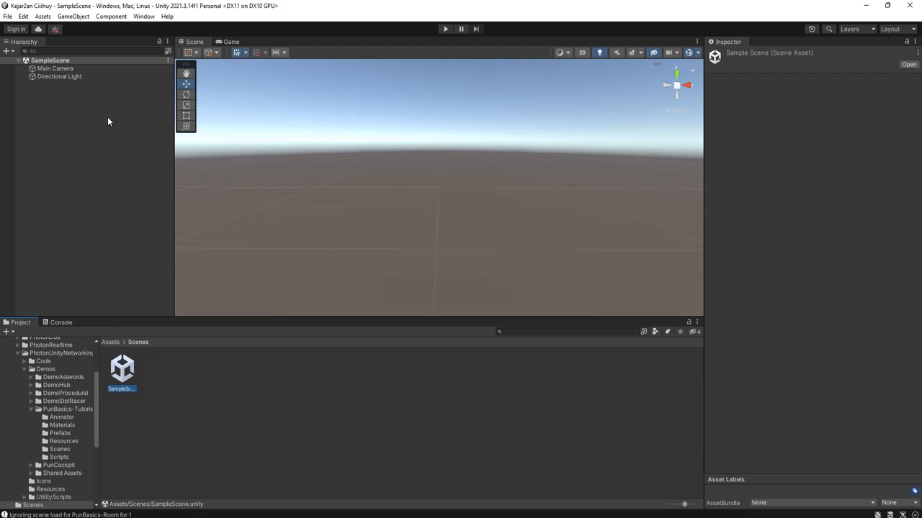
right_click(108, 121)
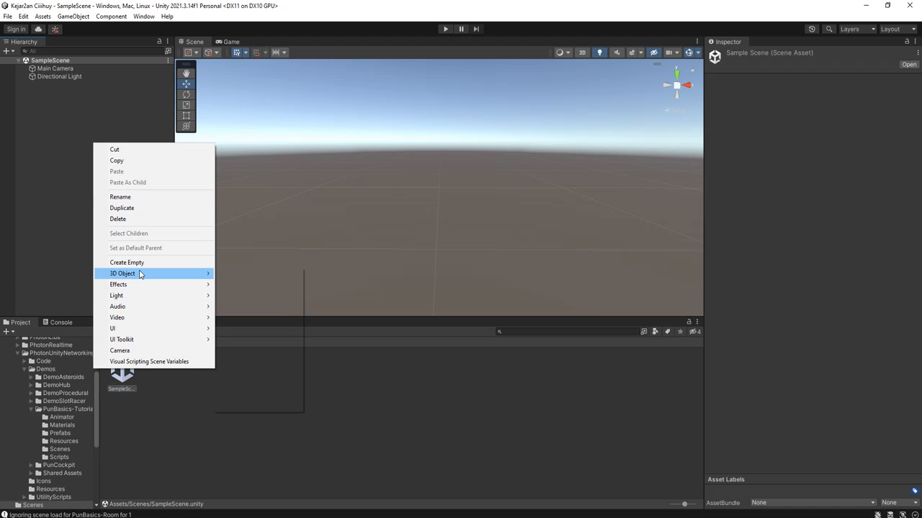
click(123, 274)
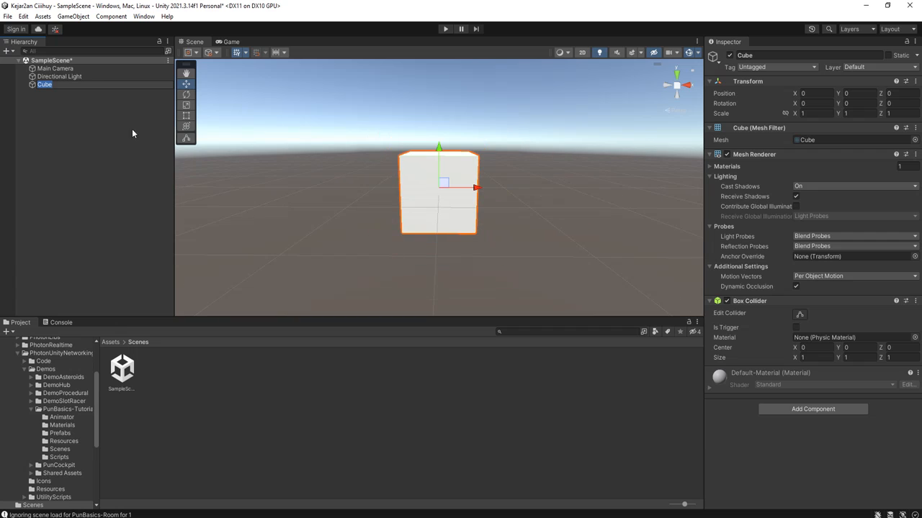
double_click(43, 85)
text(Player)
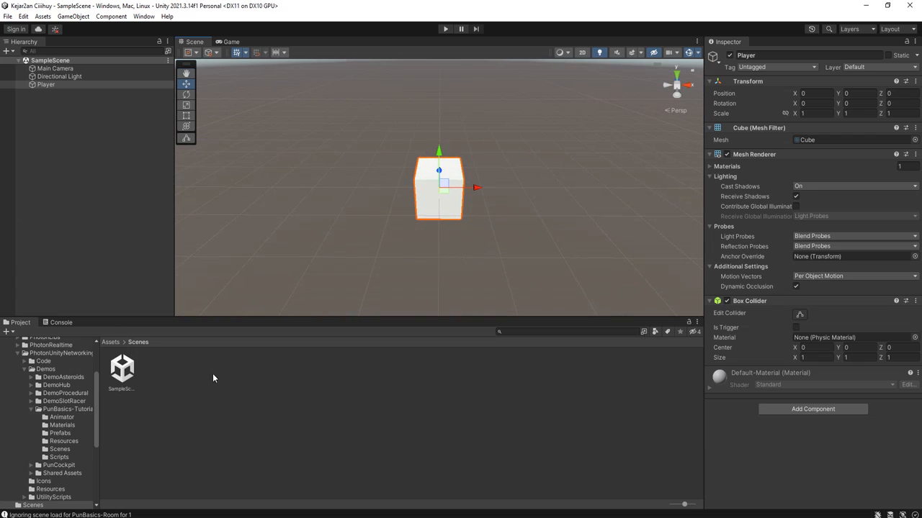
right_click(214, 378)
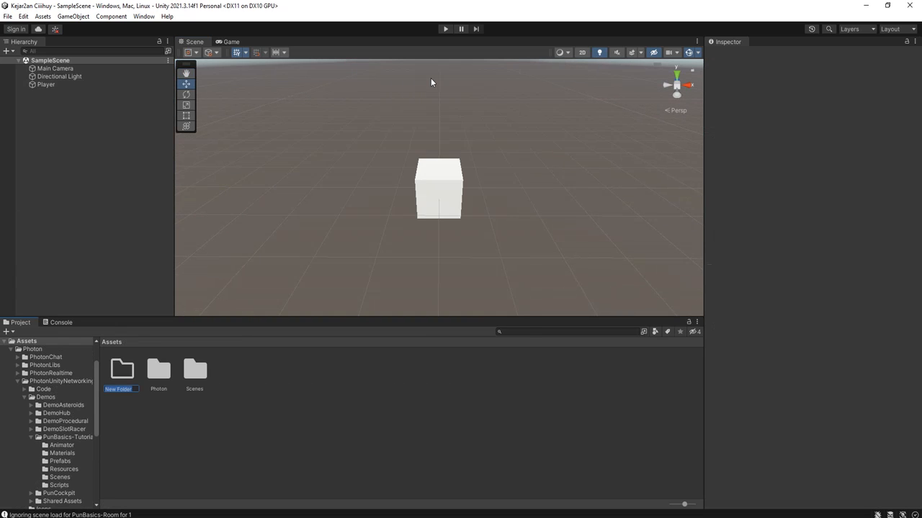
Name the new Assets folder Resources and drag Player into it as a prefab
text(Resources)
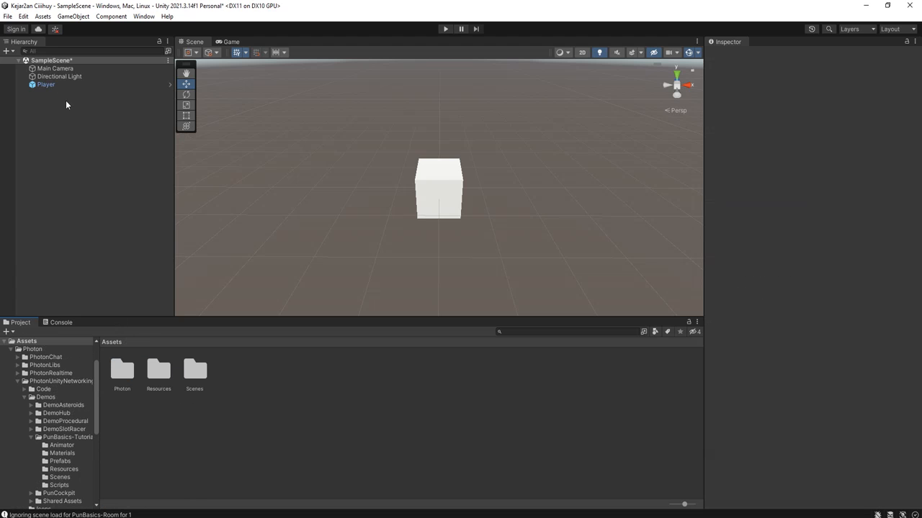
click(45, 84)
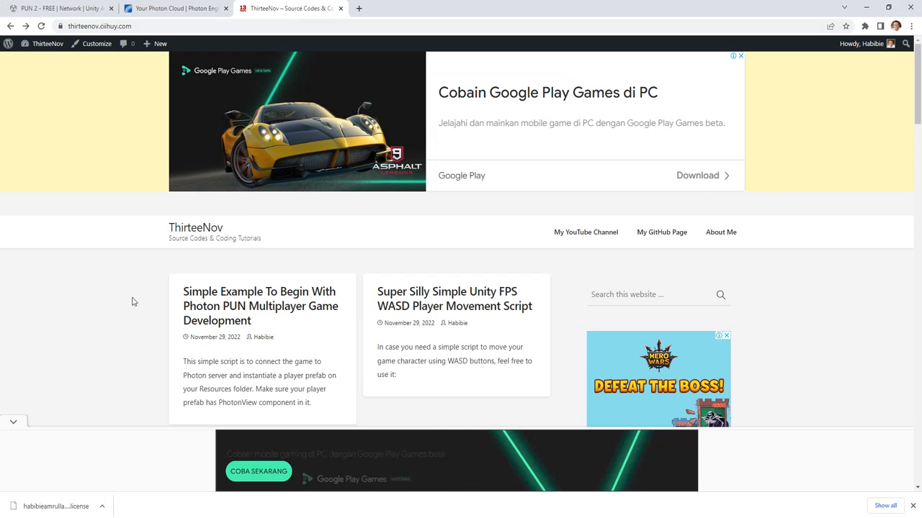
Open the 'Simple Example To Begin With Photon PUN' post and select its SimpleLauncher code
click(261, 306)
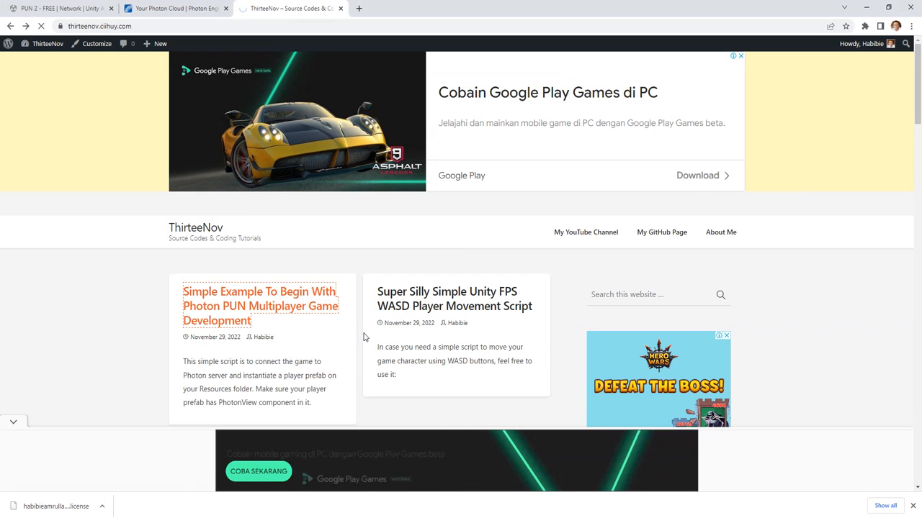
click(260, 306)
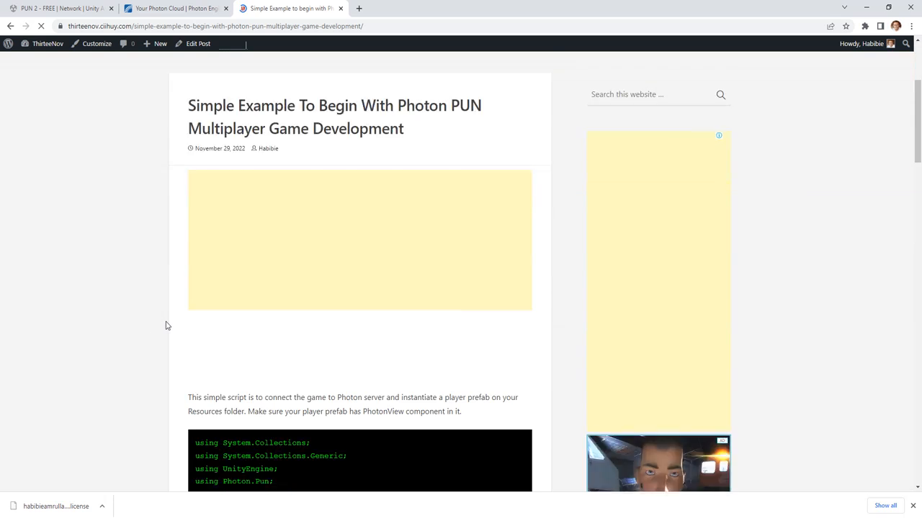
scroll(down, 3)
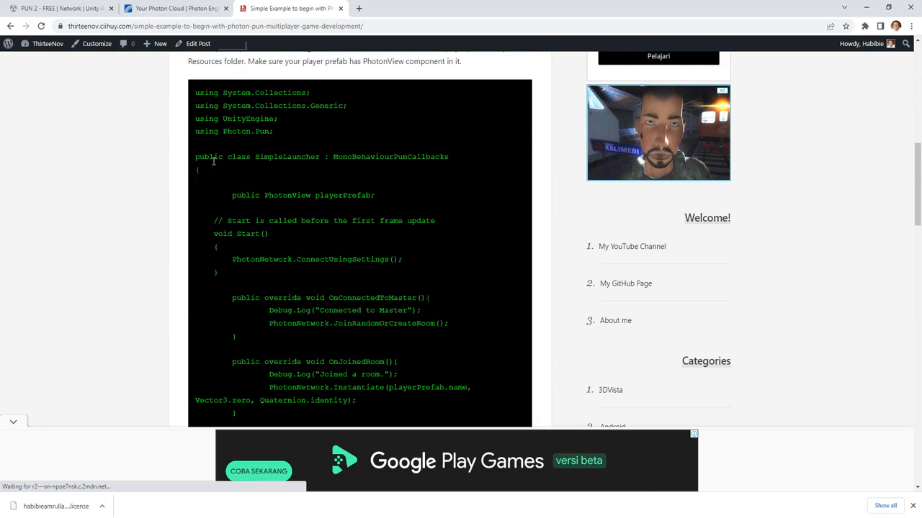
double_click(288, 156)
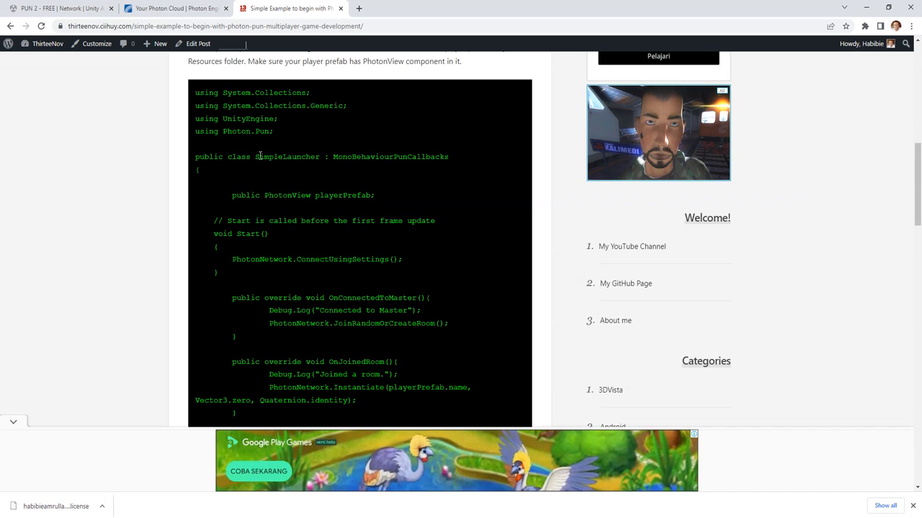
right_click(286, 156)
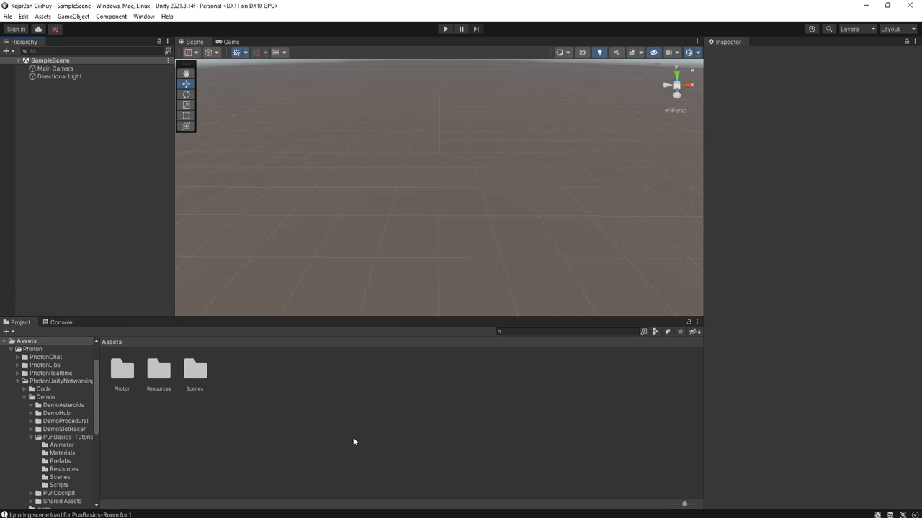
Create a C# script in Assets named SimpleLauncher
right_click(354, 442)
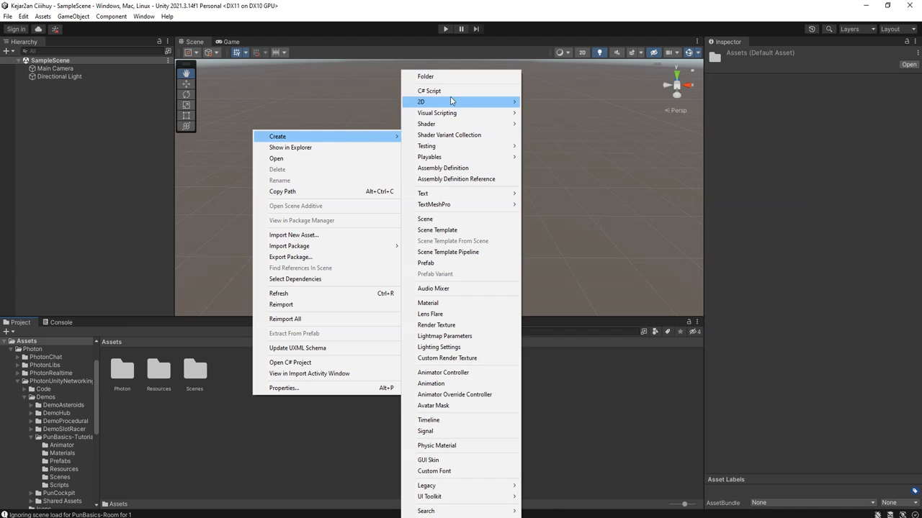
click(429, 91)
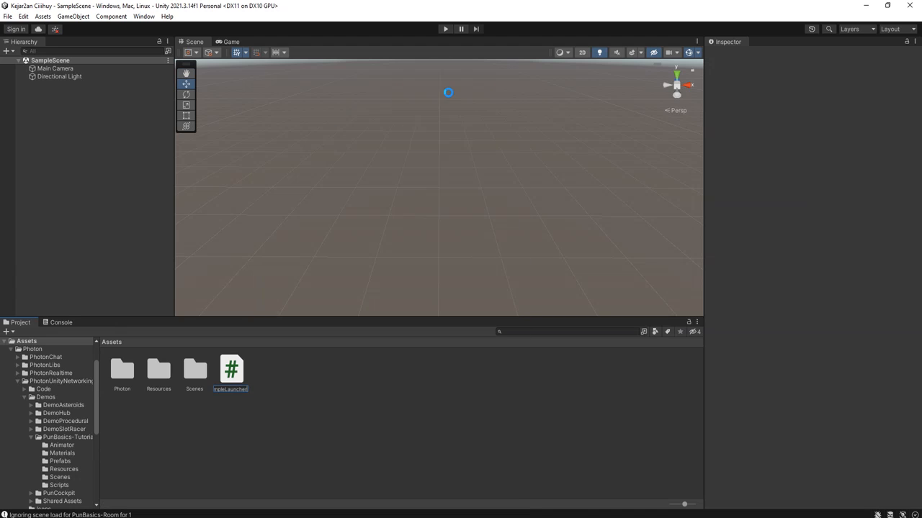
click(230, 369)
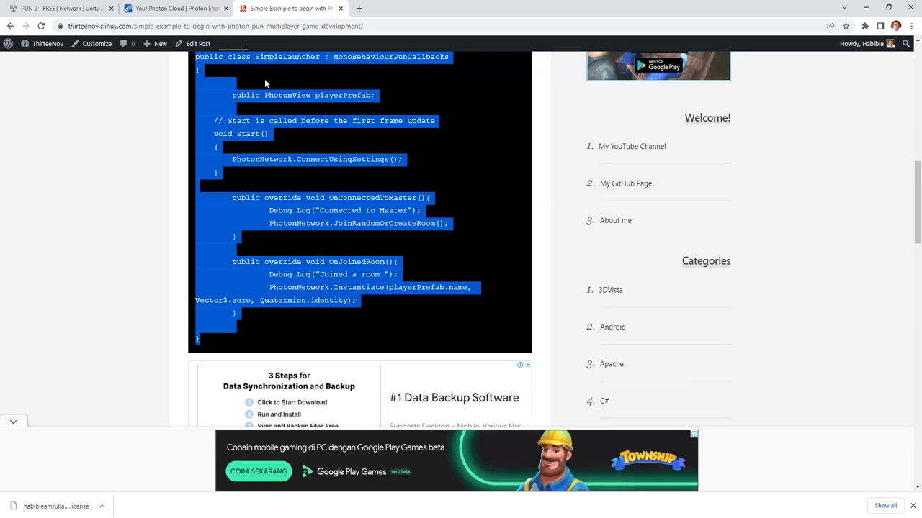
mouse_move(316, 221)
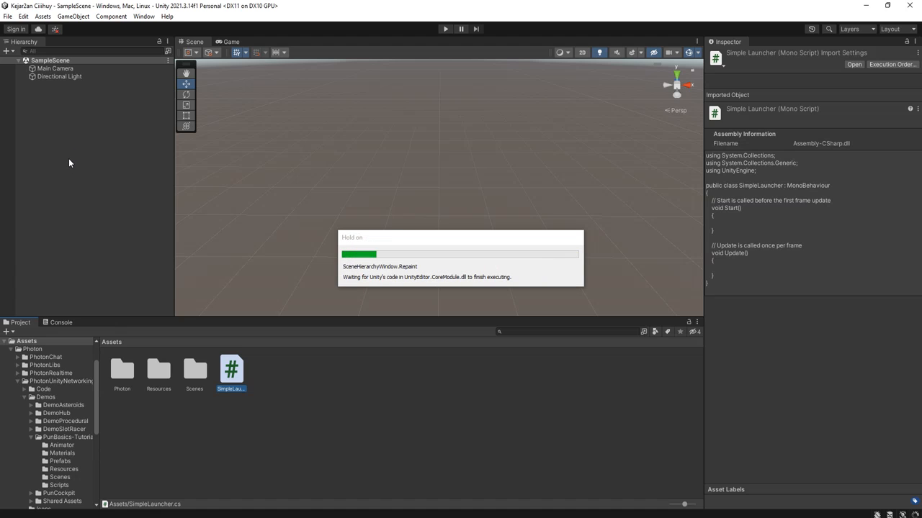
Create an empty GameObject in the Hierarchy to serve as the Launcher
right_click(70, 163)
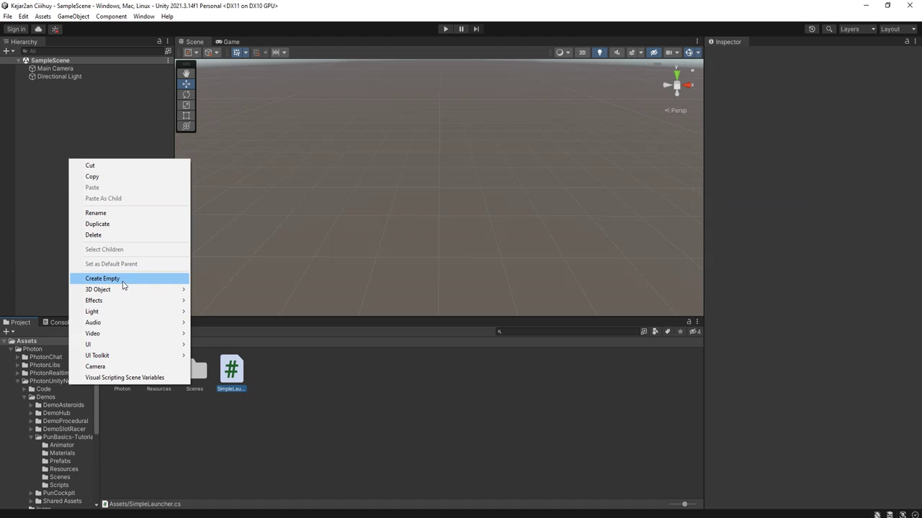
click(99, 278)
text(Launcher)
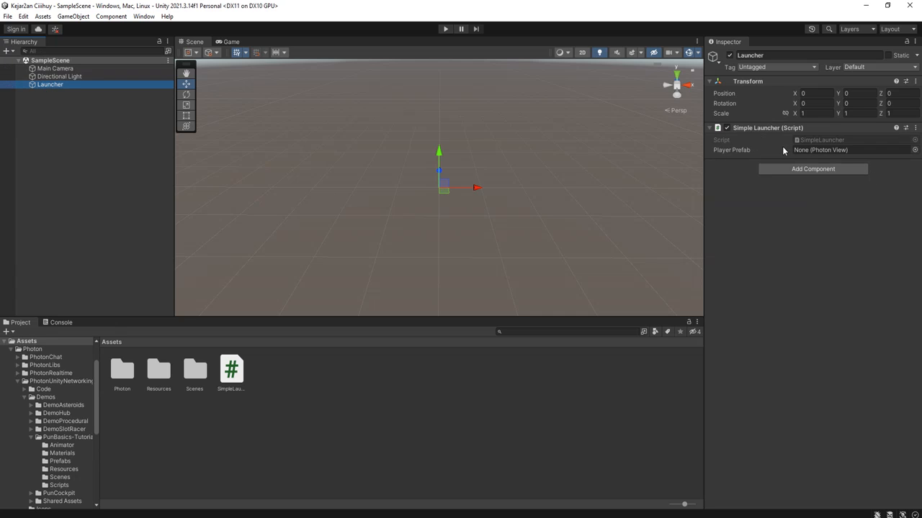
mouse_move(163, 376)
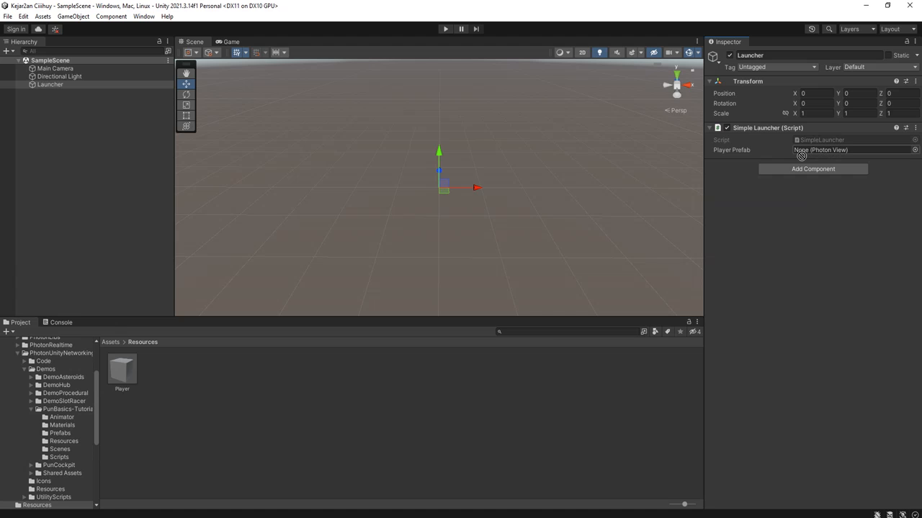
mouse_move(222, 406)
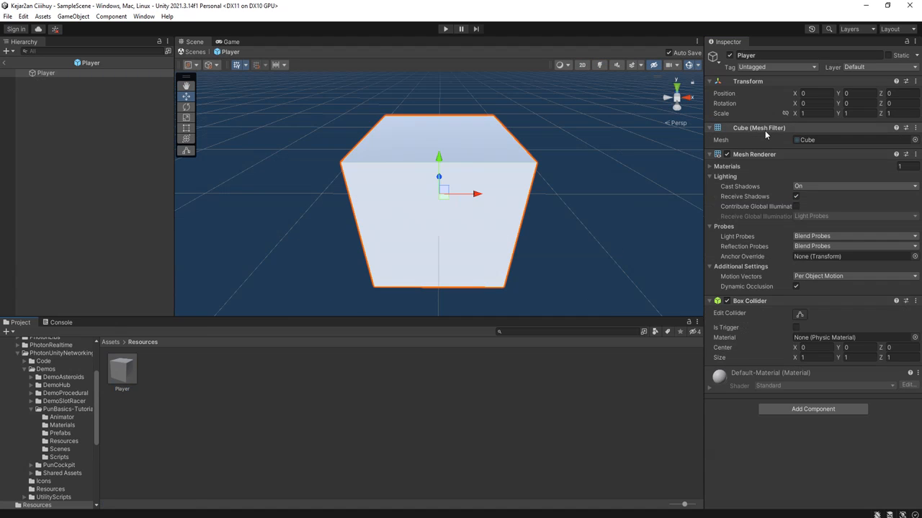
mouse_move(61, 286)
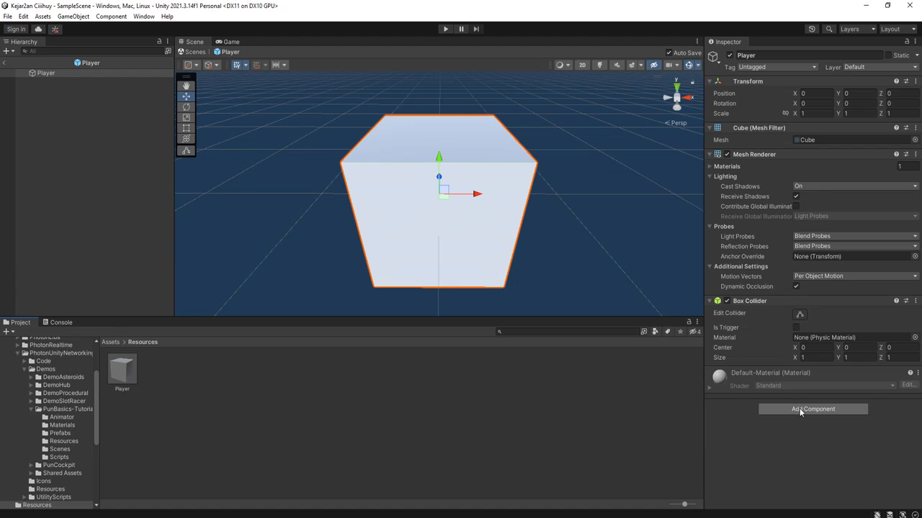
Add Photon View and Photon Transform View Classic to Player, syncing position and rotation
click(812, 409)
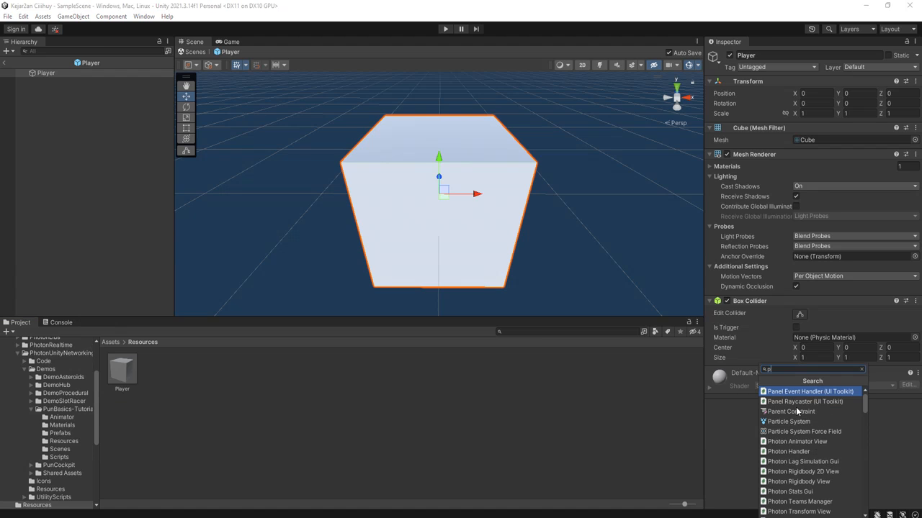
text(hoton)
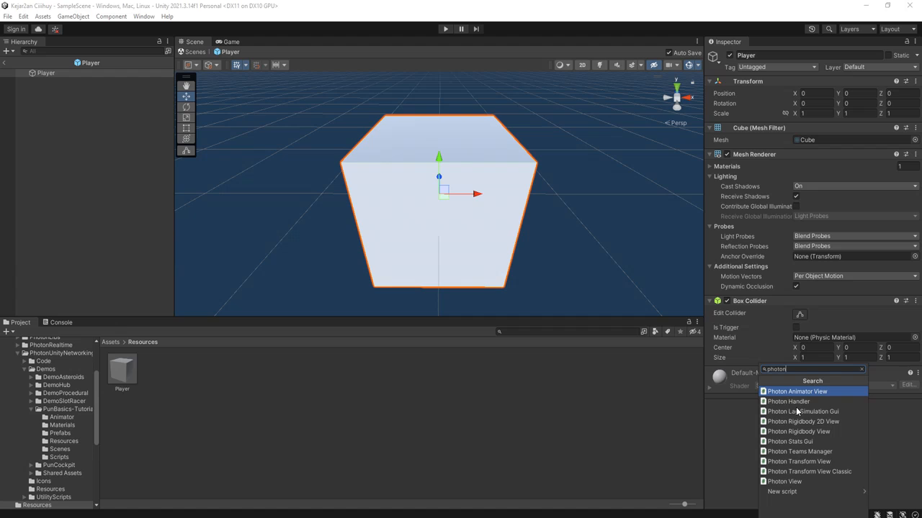
click(784, 481)
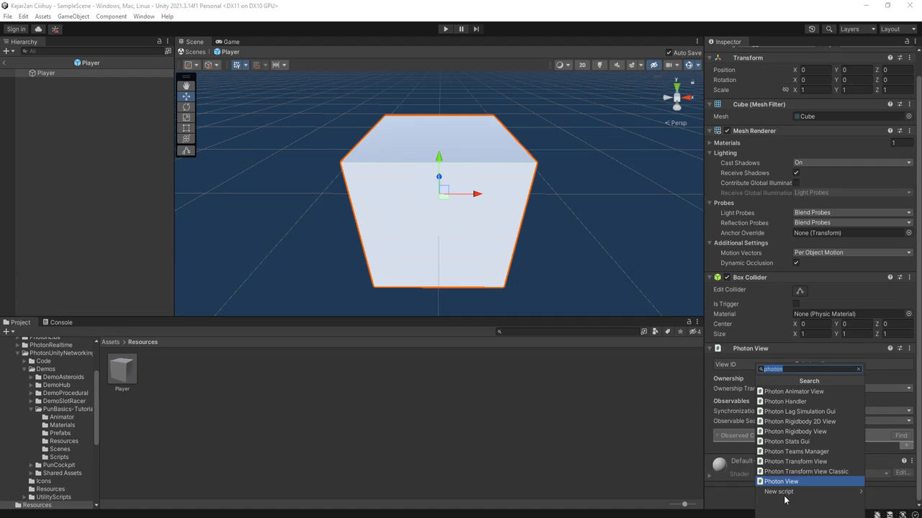
mouse_move(809, 463)
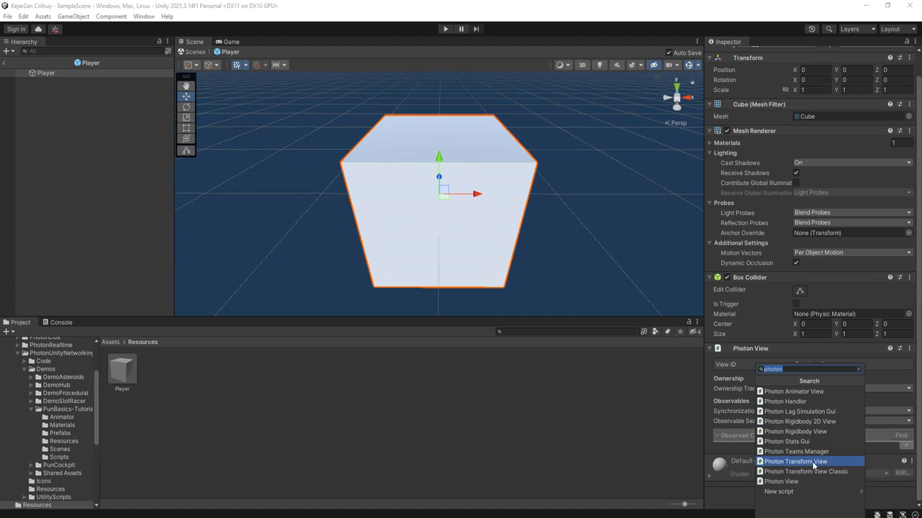
click(809, 458)
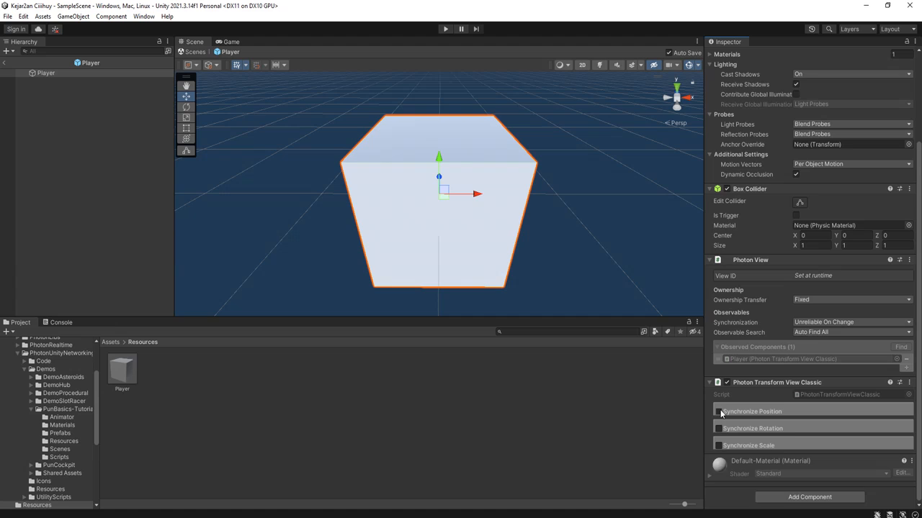
click(718, 411)
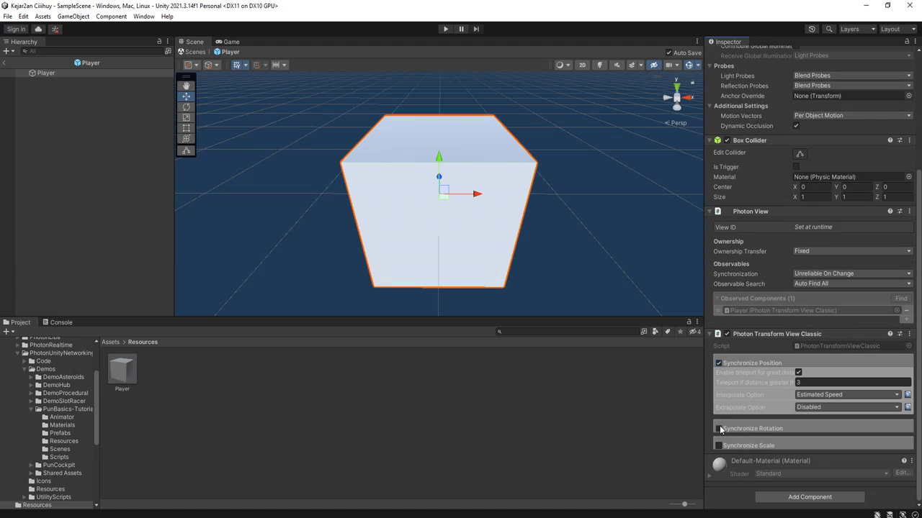
click(718, 429)
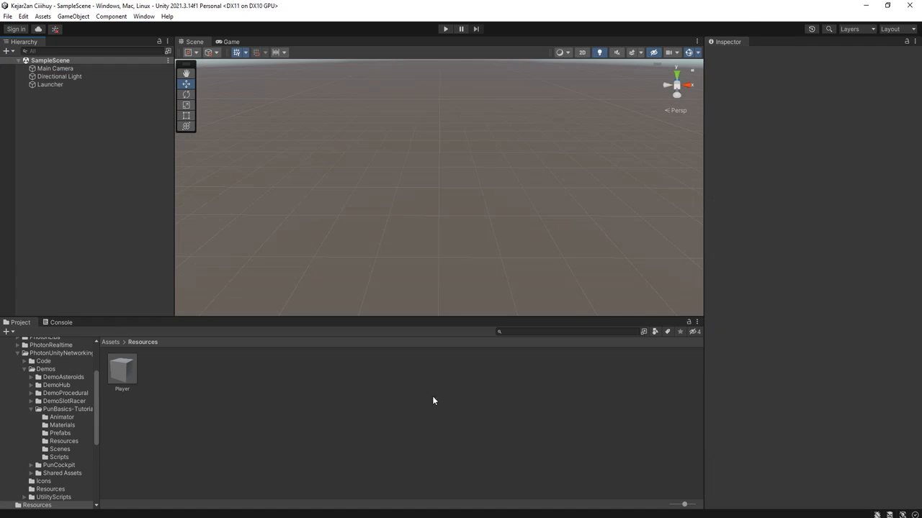
Assign the Player prefab to the Launcher's Player Prefab field and enter Play mode
click(52, 84)
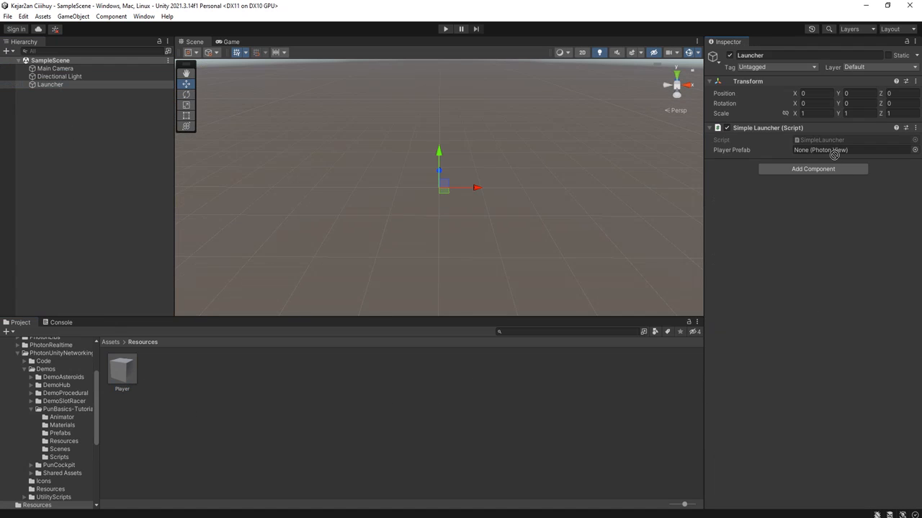
drag(121, 369, 828, 149)
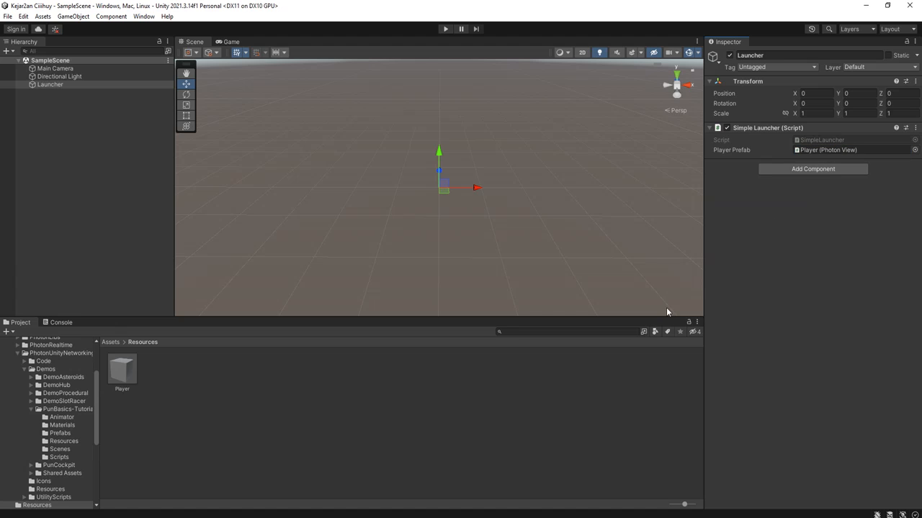
click(443, 28)
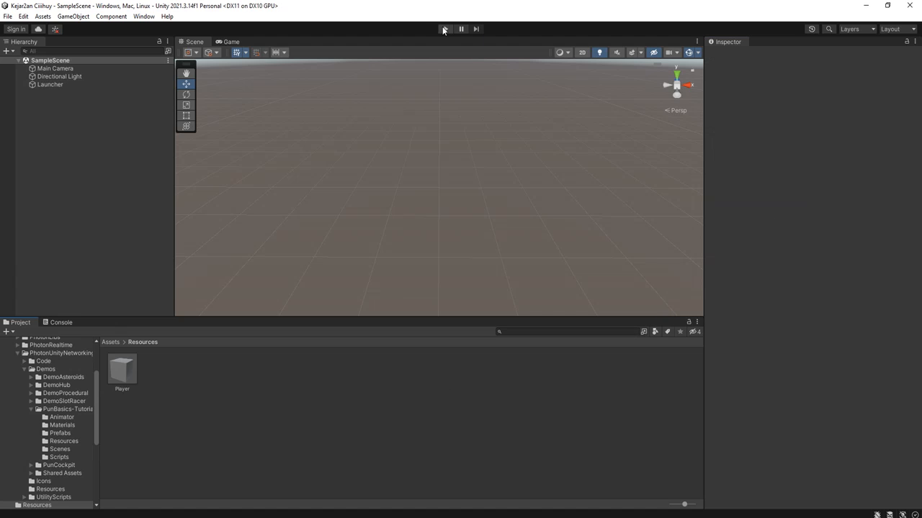
mouse_move(448, 31)
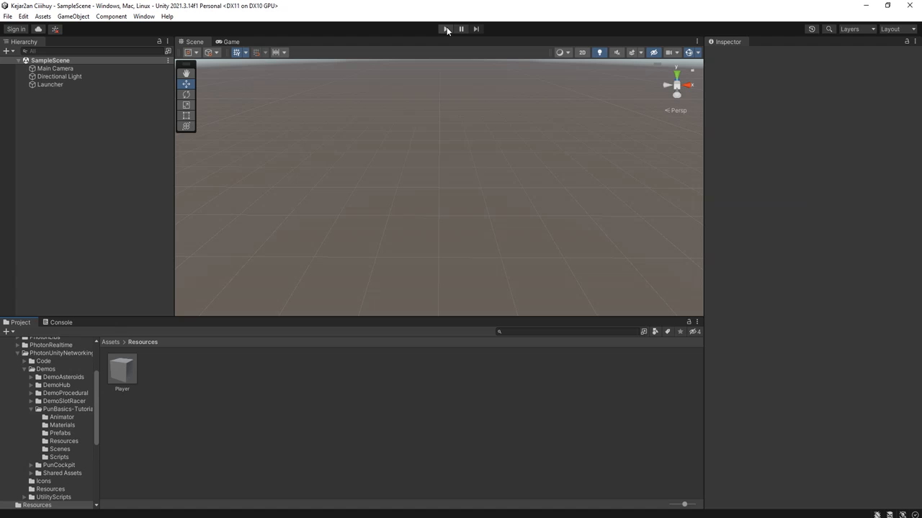
click(445, 28)
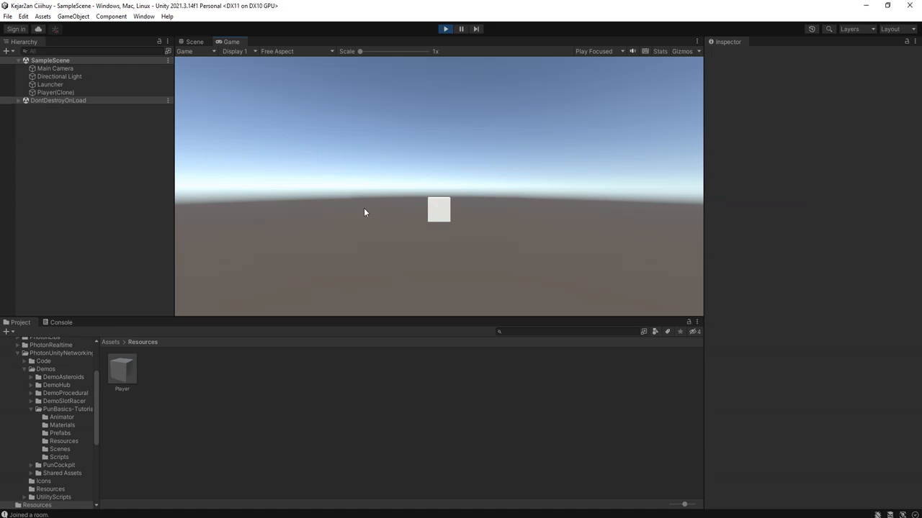
mouse_move(438, 209)
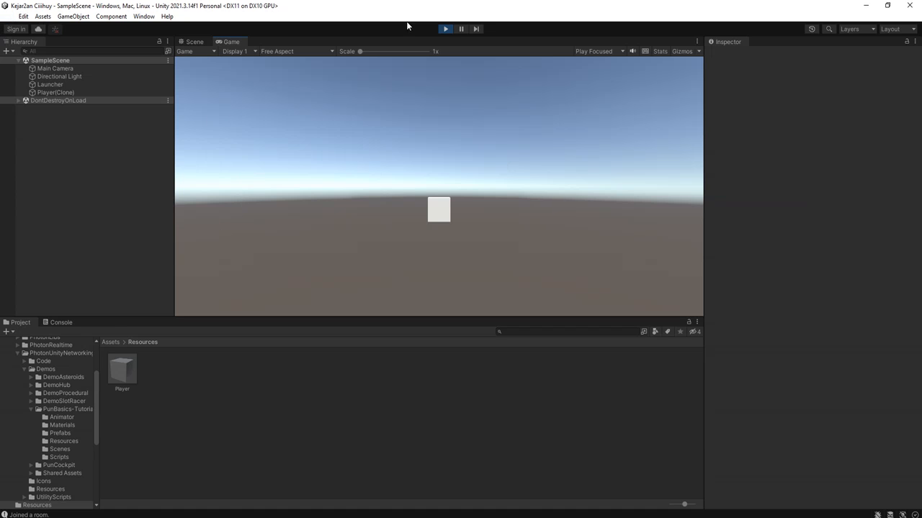
Stop Play, keep only SampleScene in Build Settings, and build the Windows game to PunDemo
click(9, 16)
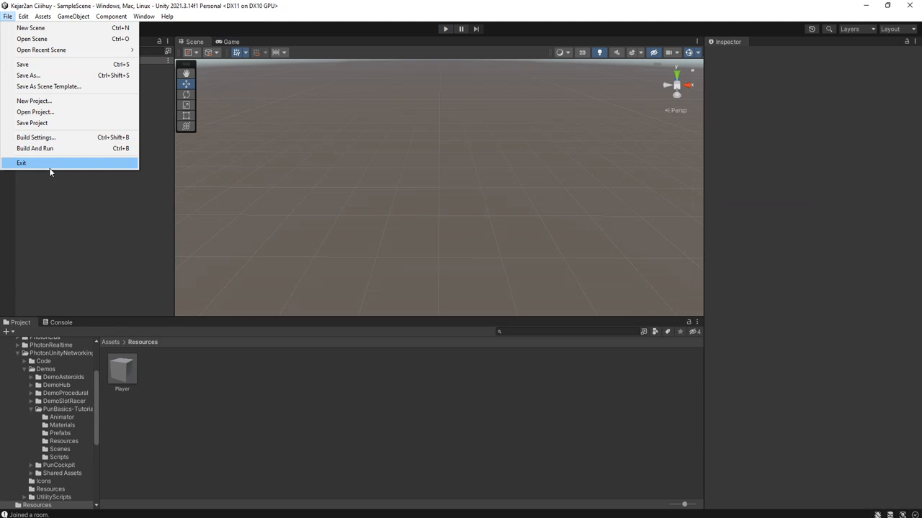
click(35, 138)
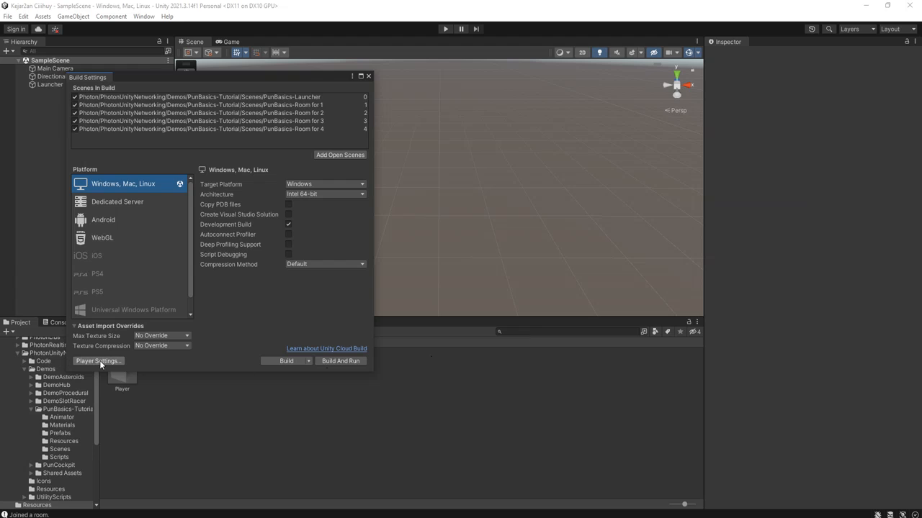
click(202, 129)
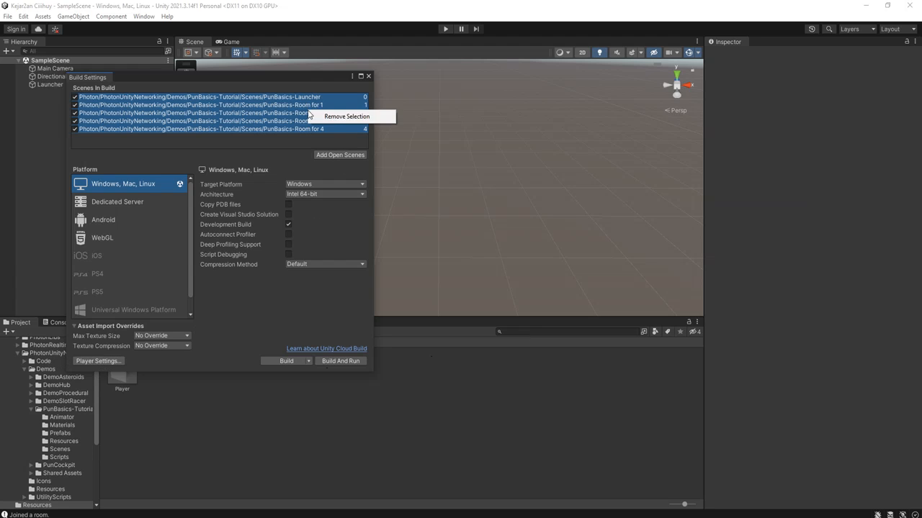
click(347, 116)
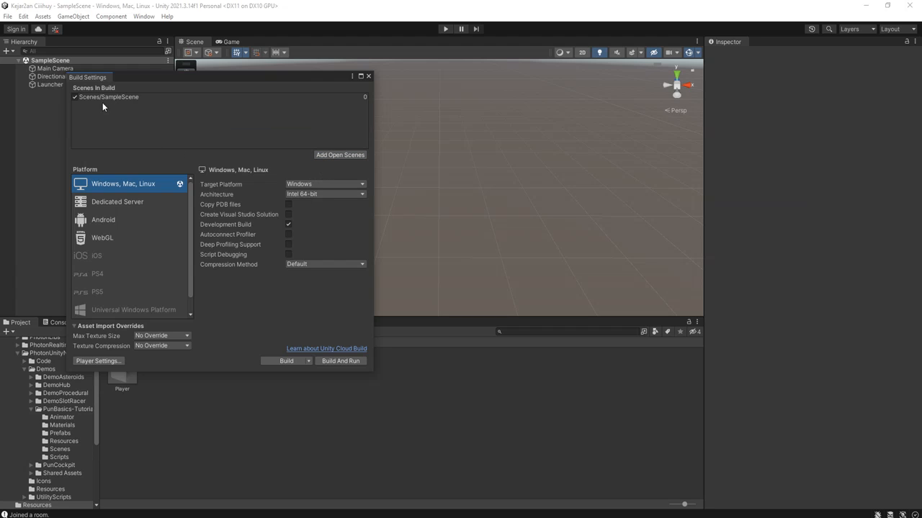
mouse_move(277, 370)
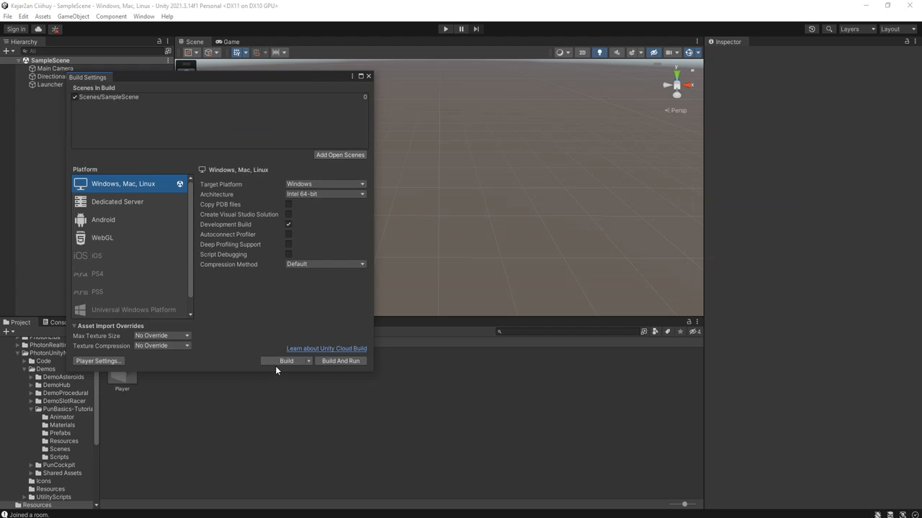
click(285, 360)
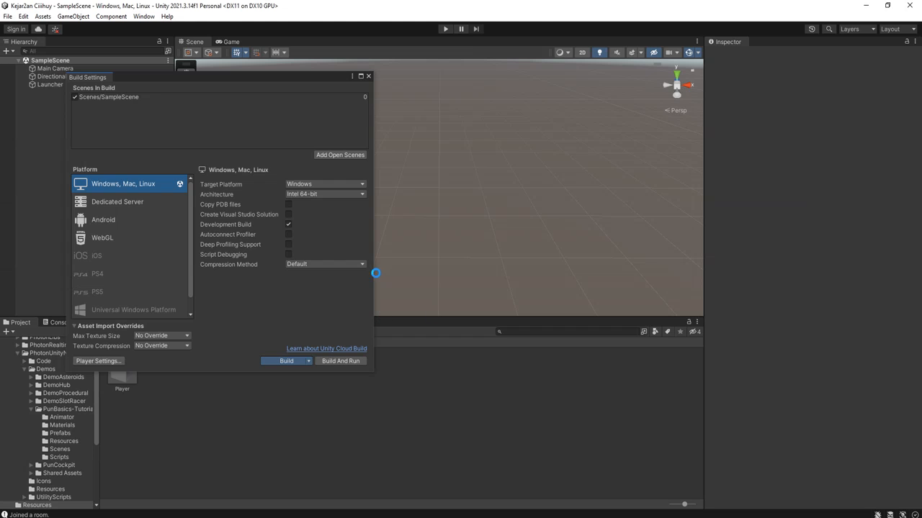
click(279, 361)
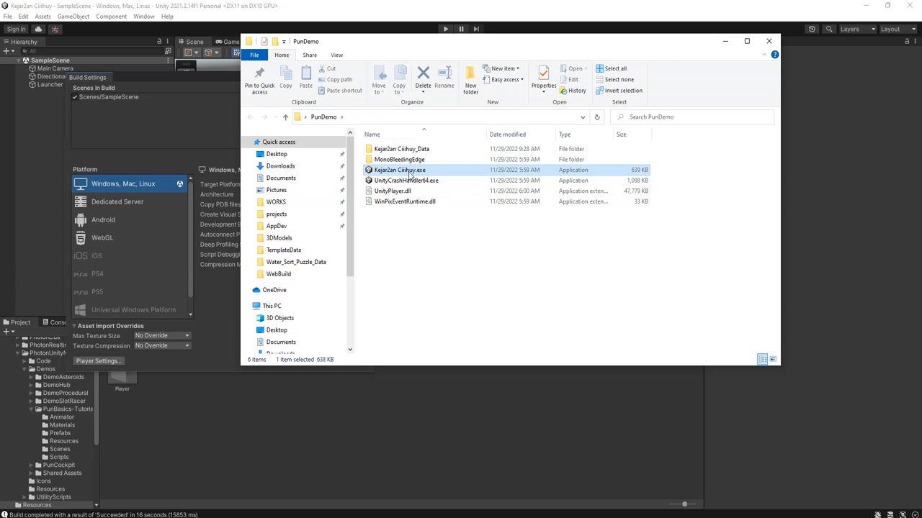
Launch the built game executable from the PunDemo folder
double_click(396, 170)
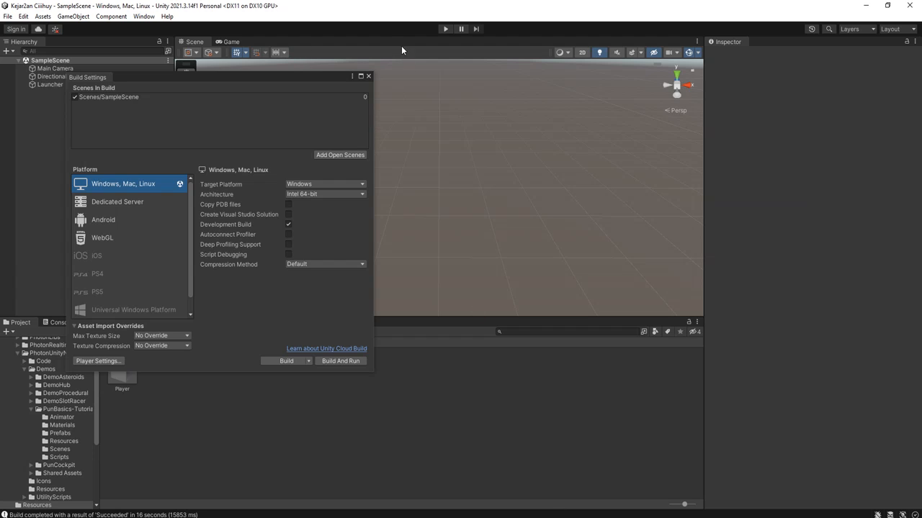
mouse_move(498, 24)
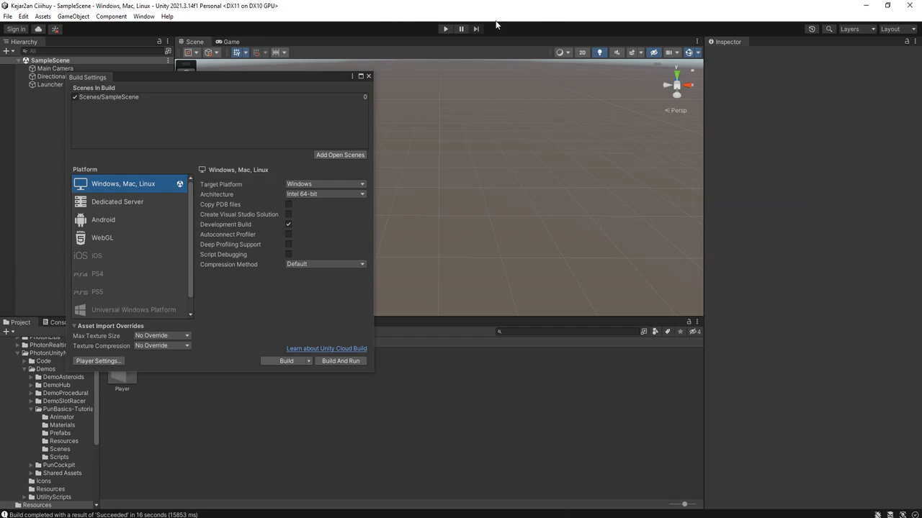
Play the scene beside the running build so two Player clones join, and close Build Settings
click(442, 29)
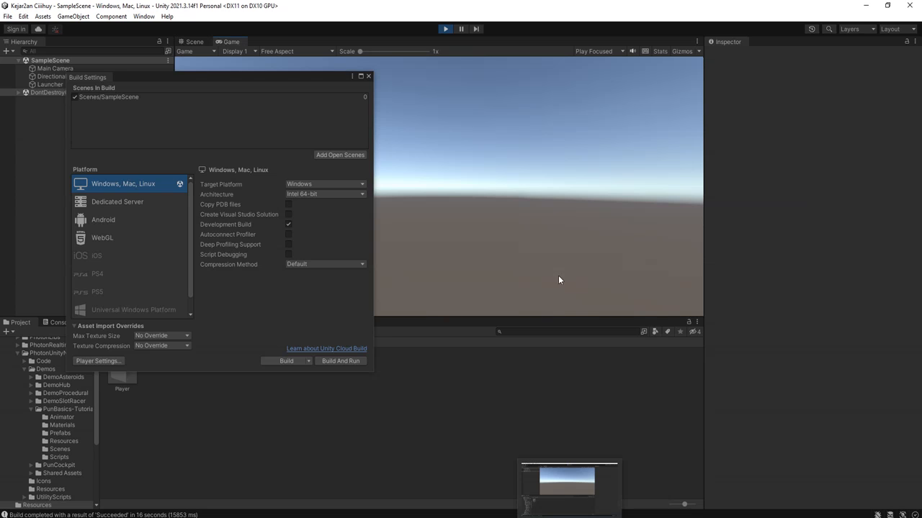
click(340, 361)
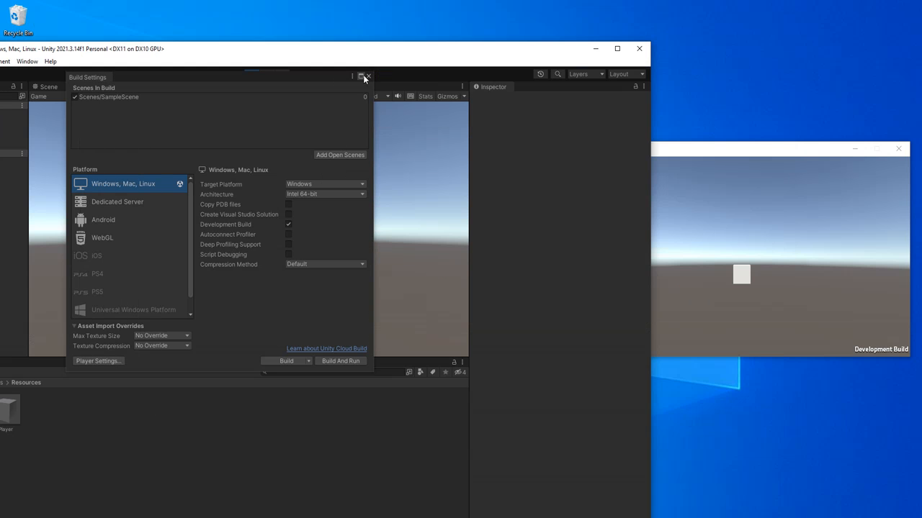
click(365, 76)
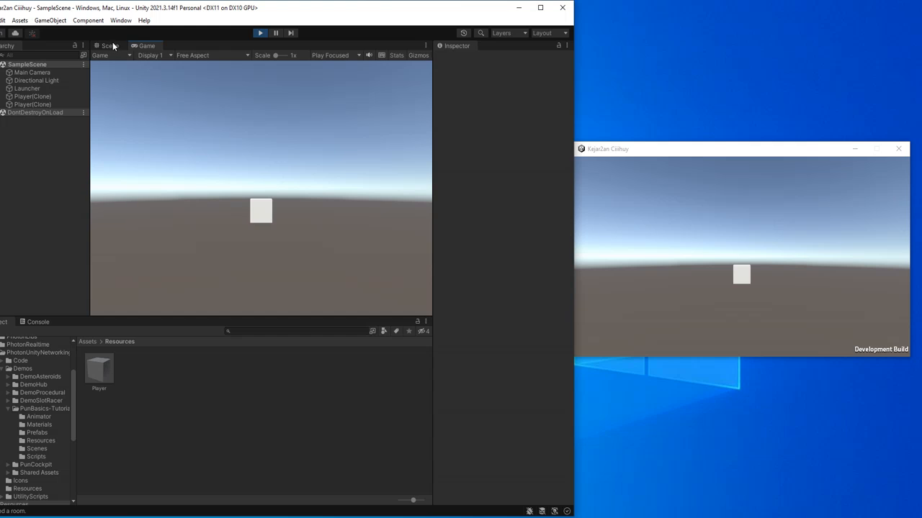
click(110, 45)
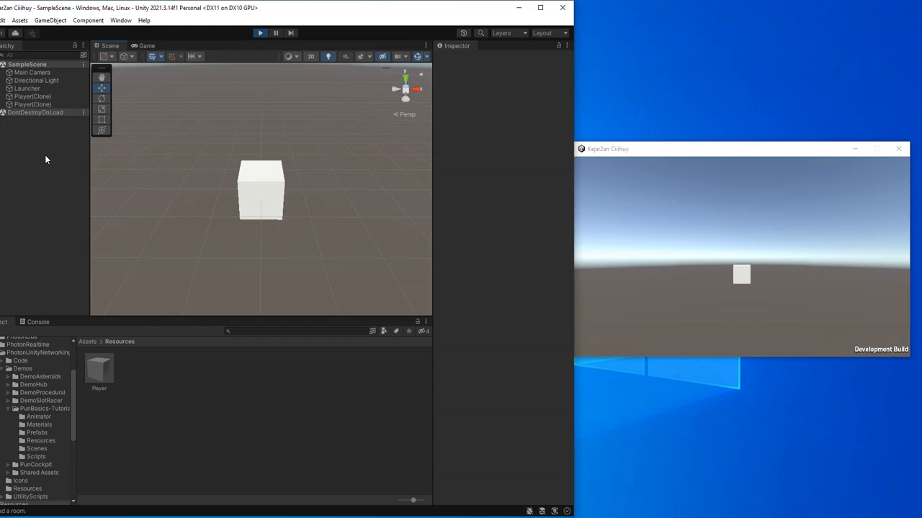
Select a Player(Clone) and drag its cube along X so the build mirrors the movement
click(32, 105)
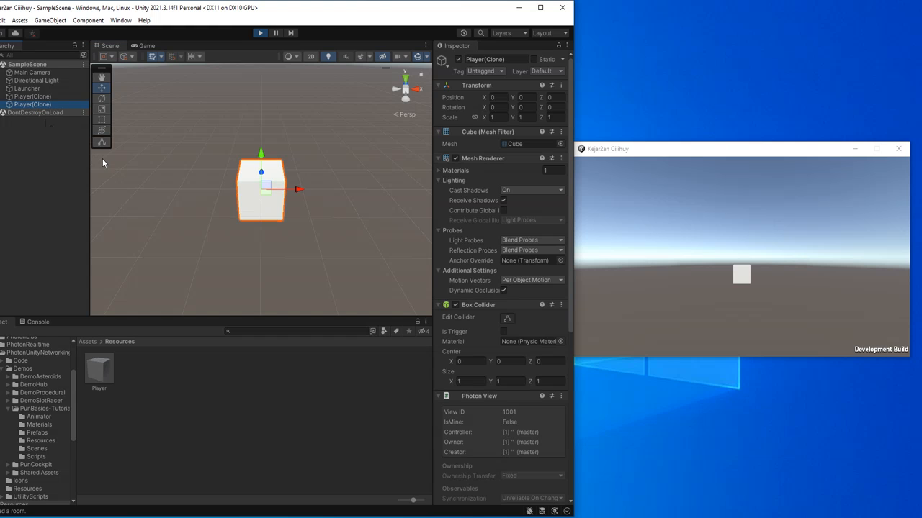
mouse_move(300, 195)
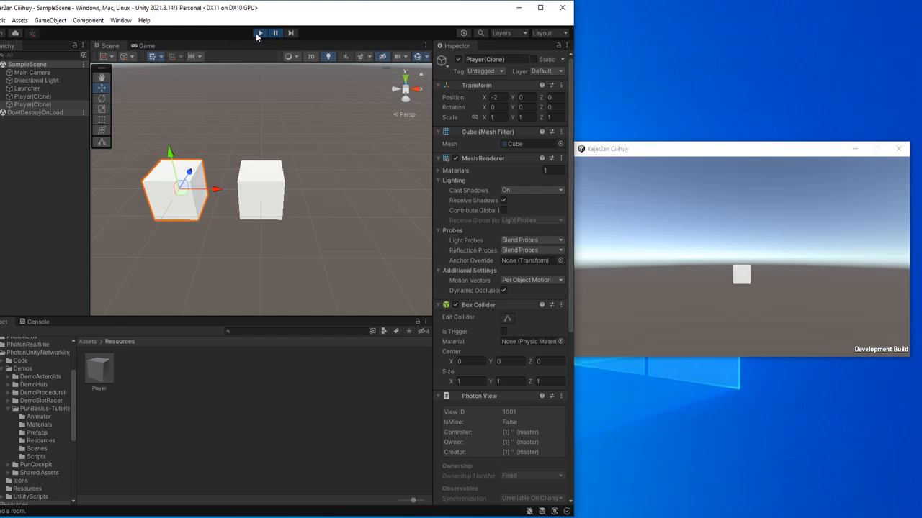
click(259, 33)
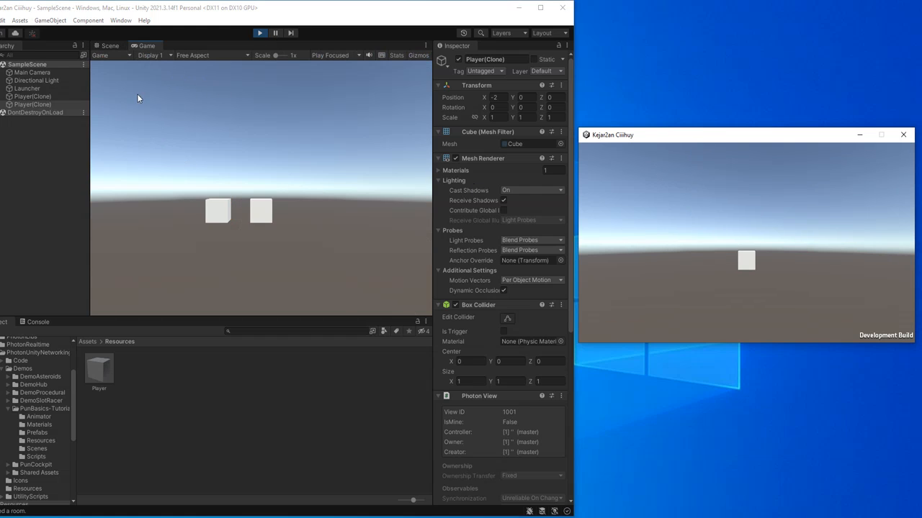
click(112, 45)
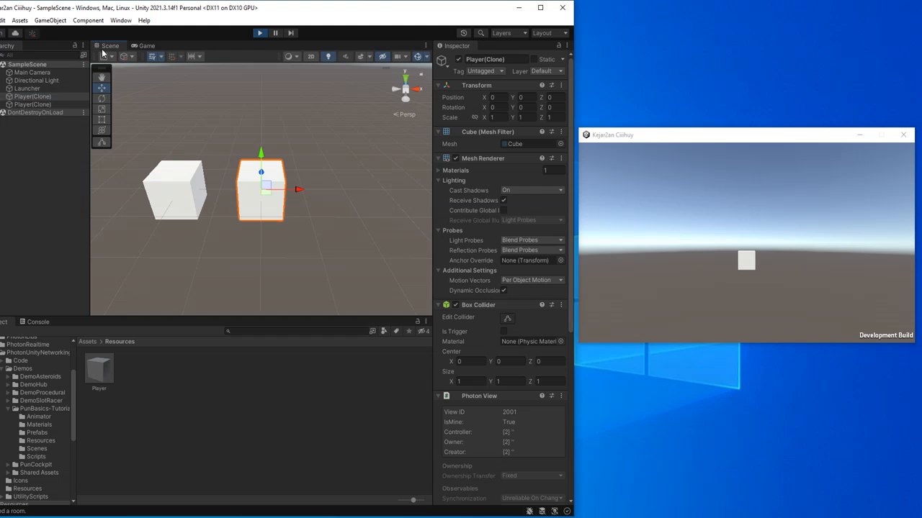
drag(298, 190, 255, 190)
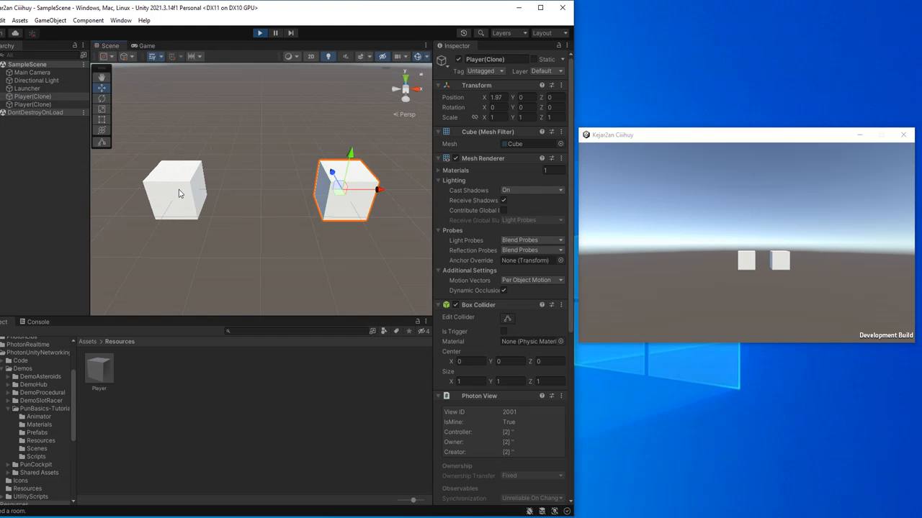
click(179, 192)
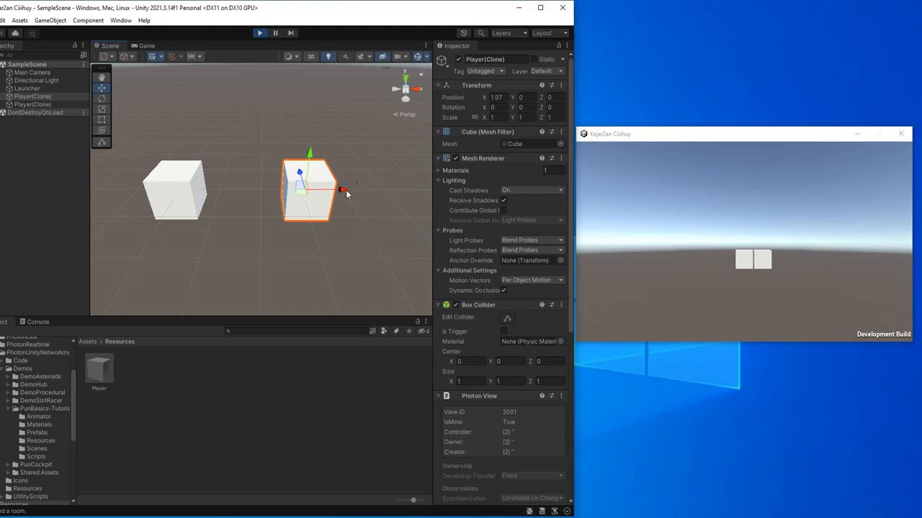
drag(324, 189, 295, 189)
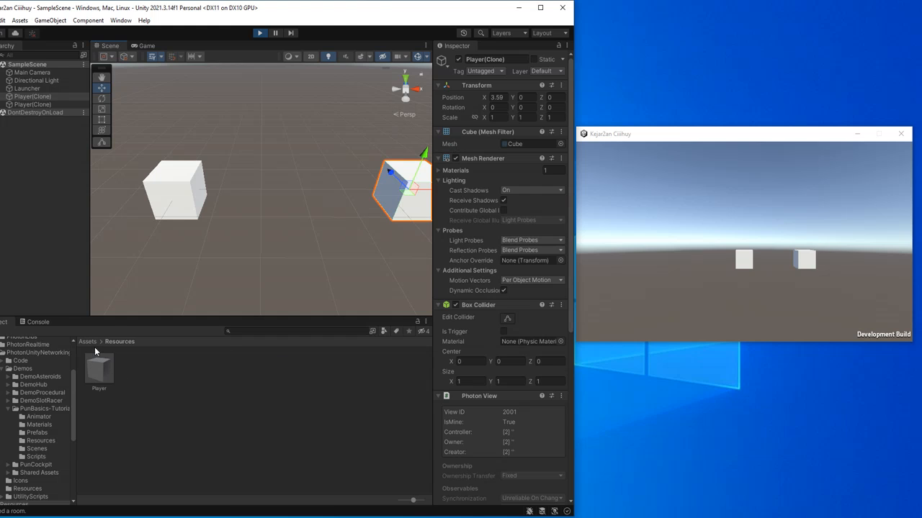
Exit play mode and open Assets > Resources, where the Player prefab lives
click(208, 367)
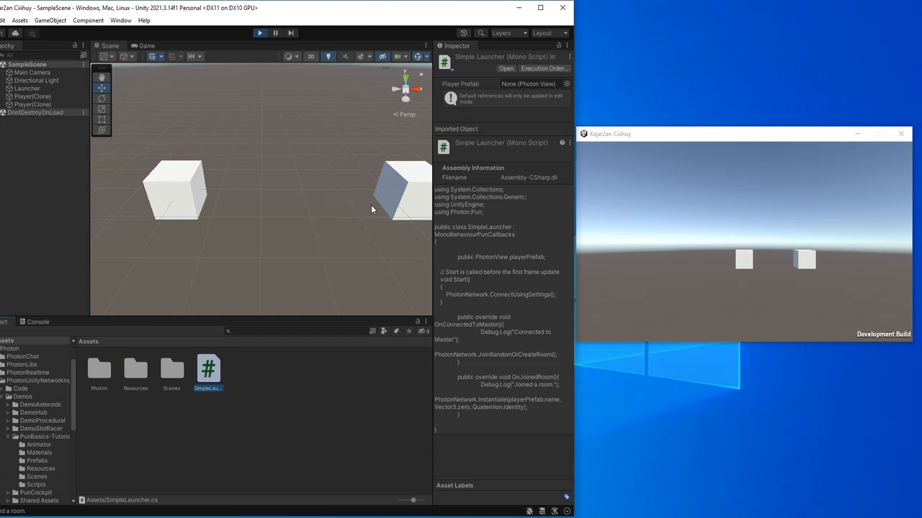
mouse_move(870, 149)
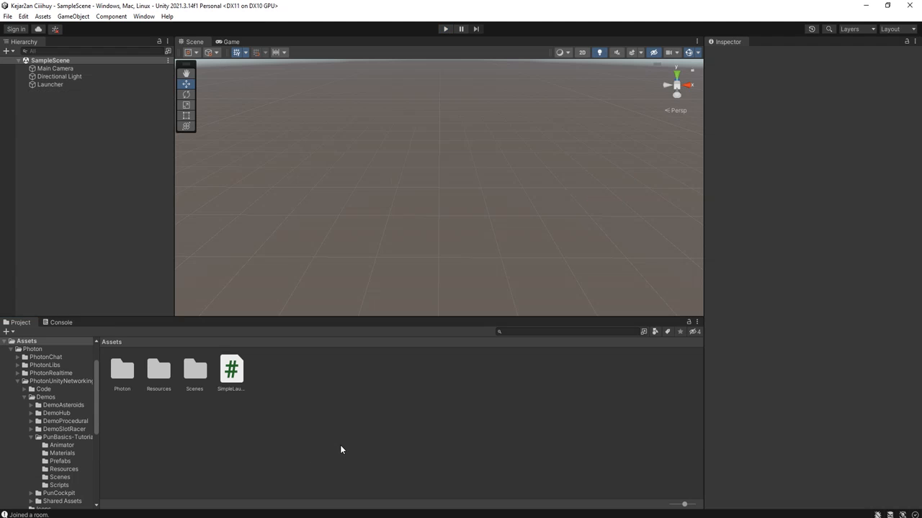
mouse_move(237, 395)
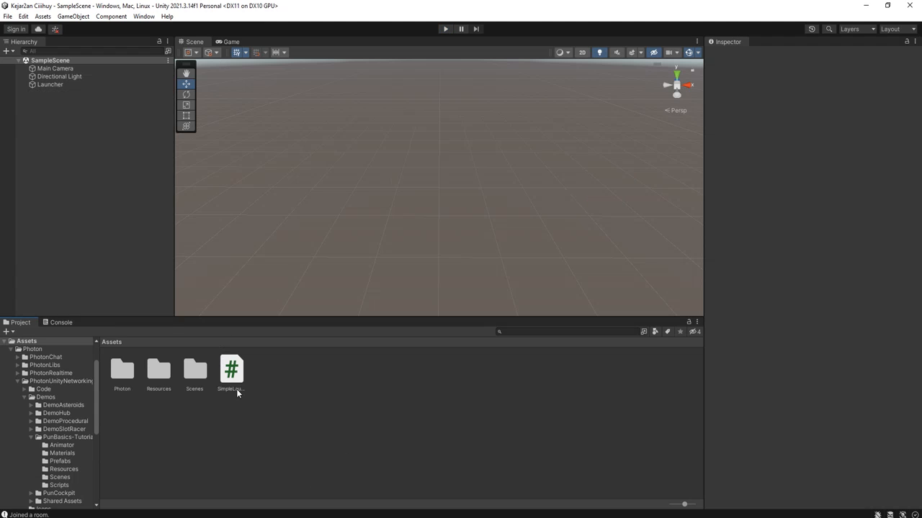
click(194, 372)
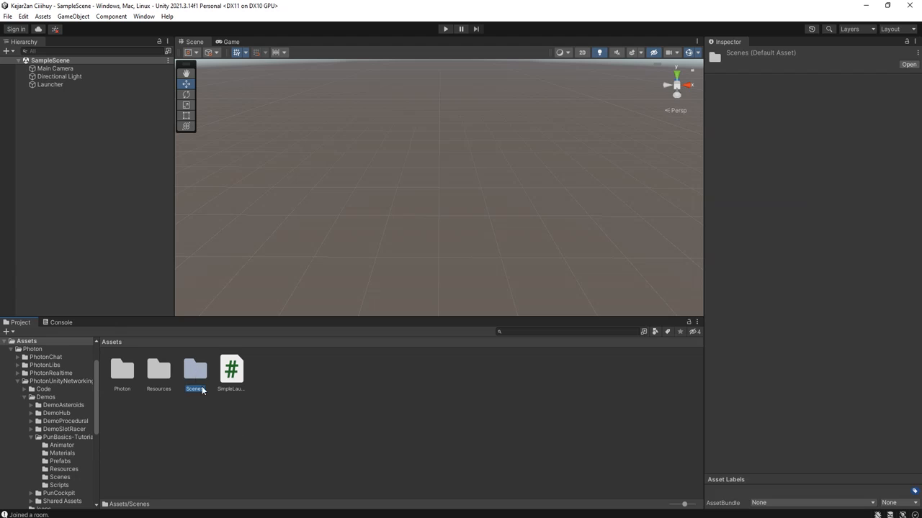
double_click(122, 369)
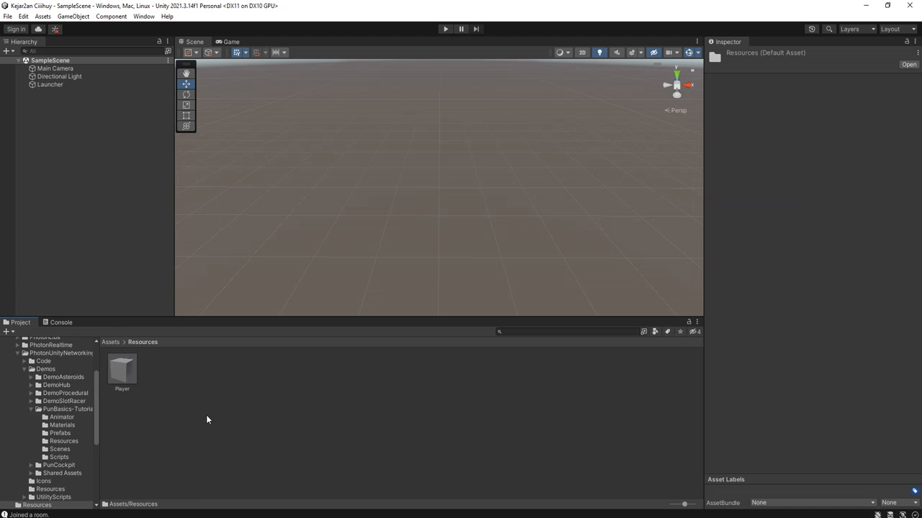
View the ThirteeNov blog's Photon PUN and WASD movement script posts in Chrome
click(122, 368)
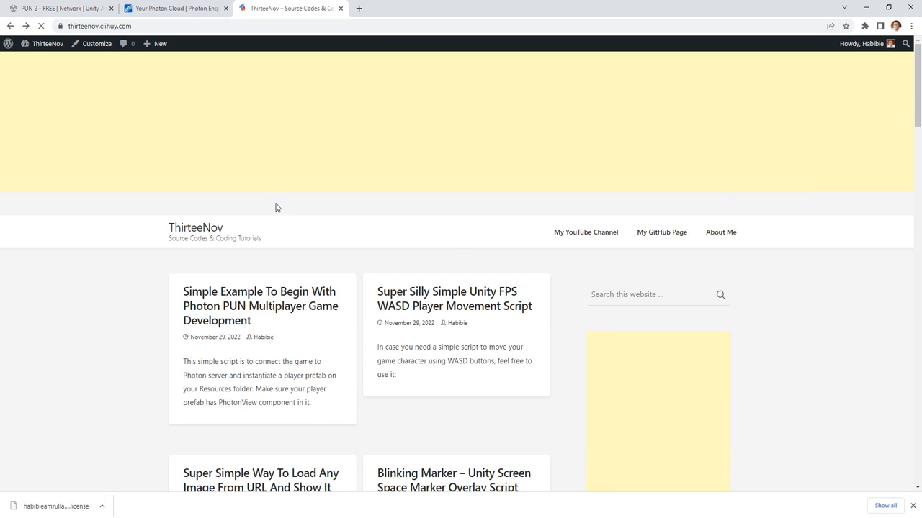
click(452, 298)
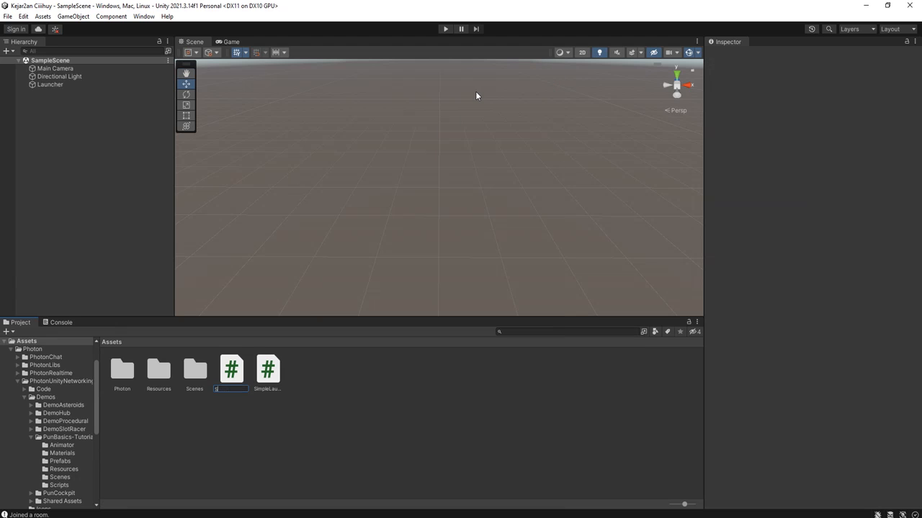
Name the new C# script SimplePlayerMovement and open it for editing
text(SimpleP)
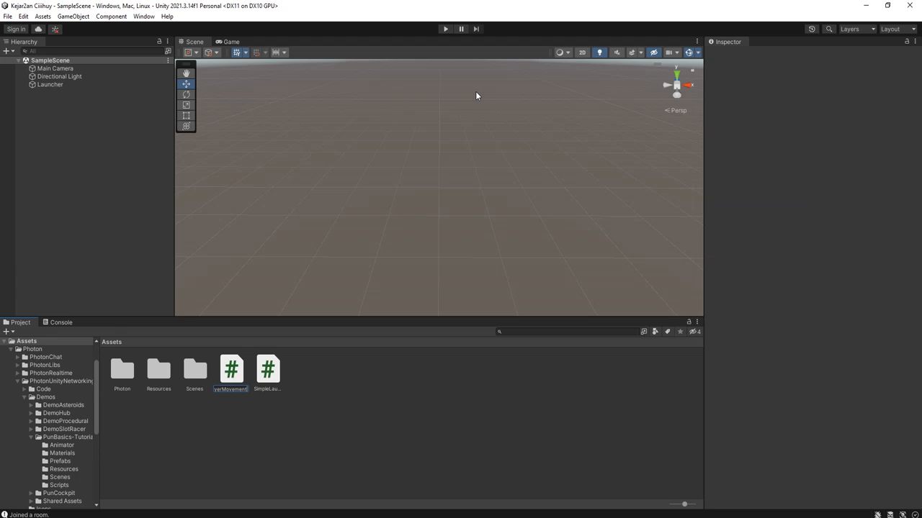
click(267, 369)
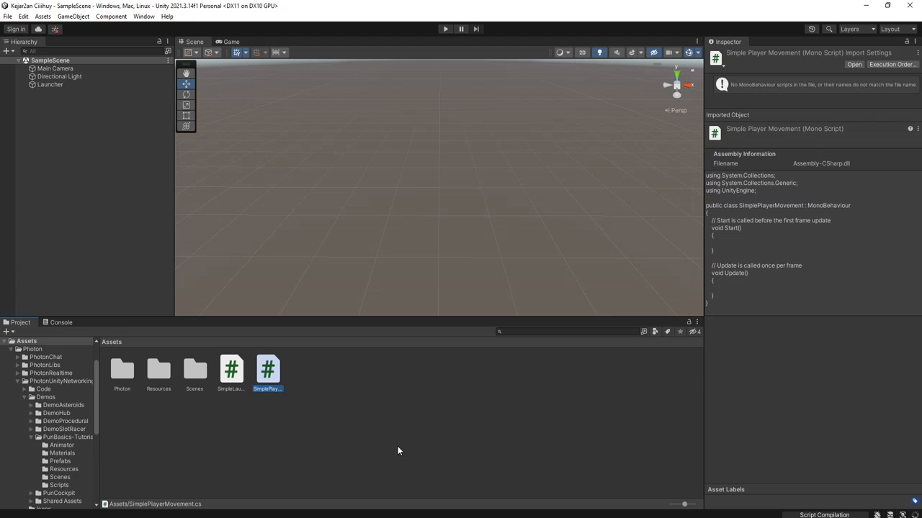
double_click(267, 367)
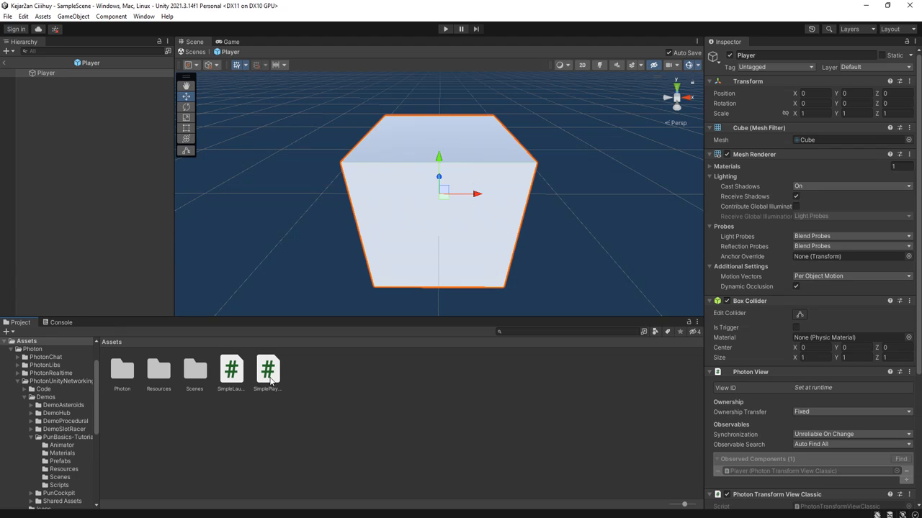
click(40, 74)
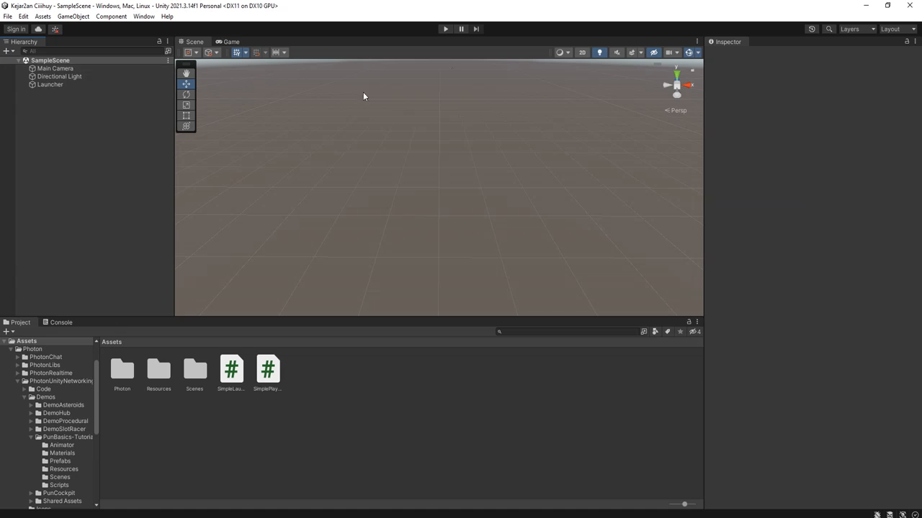
click(444, 29)
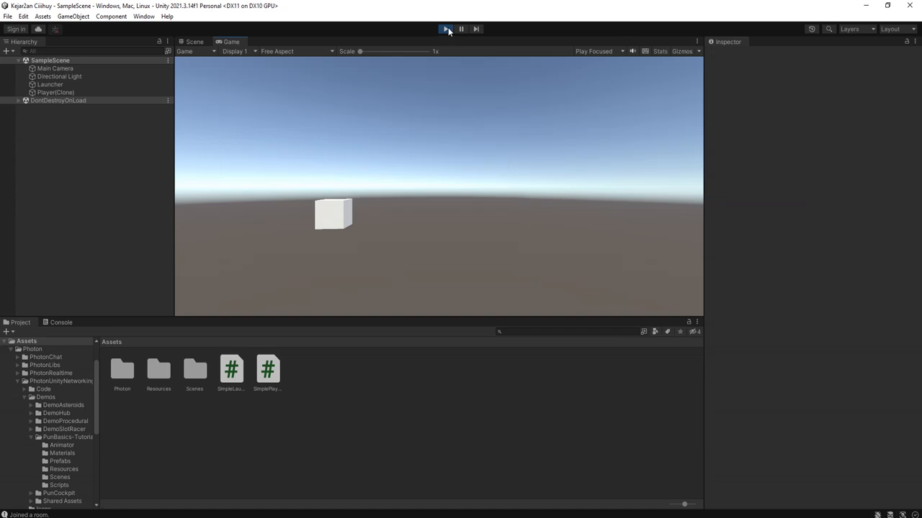
click(446, 29)
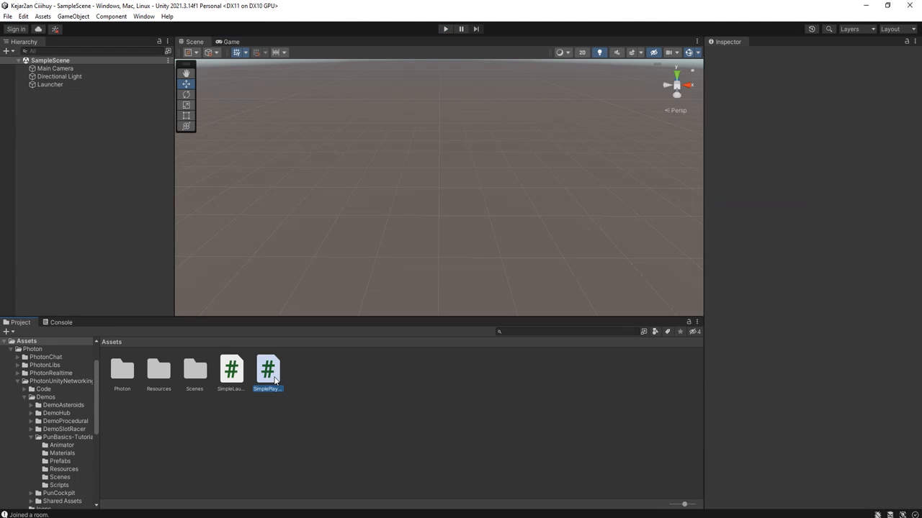
Open SimplePlayerMovement.cs in Notepad++ and make the speed and rspeed fields public
double_click(268, 369)
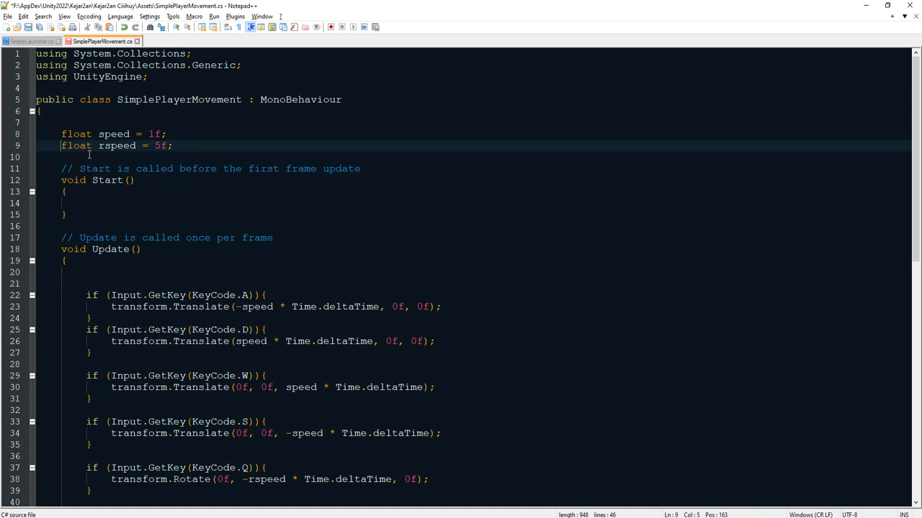
text(public)
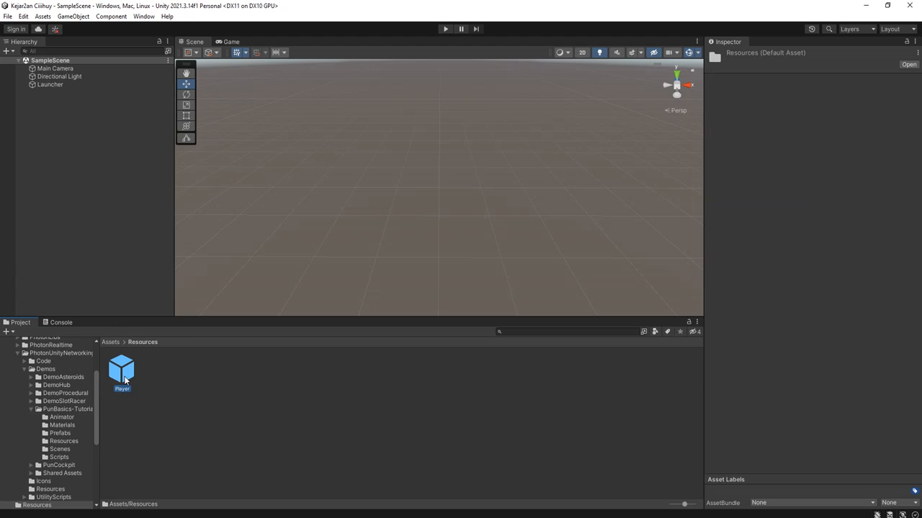
Set the Player prefab's Speed to 30 and Rspeed to 60, then start a test run
double_click(122, 368)
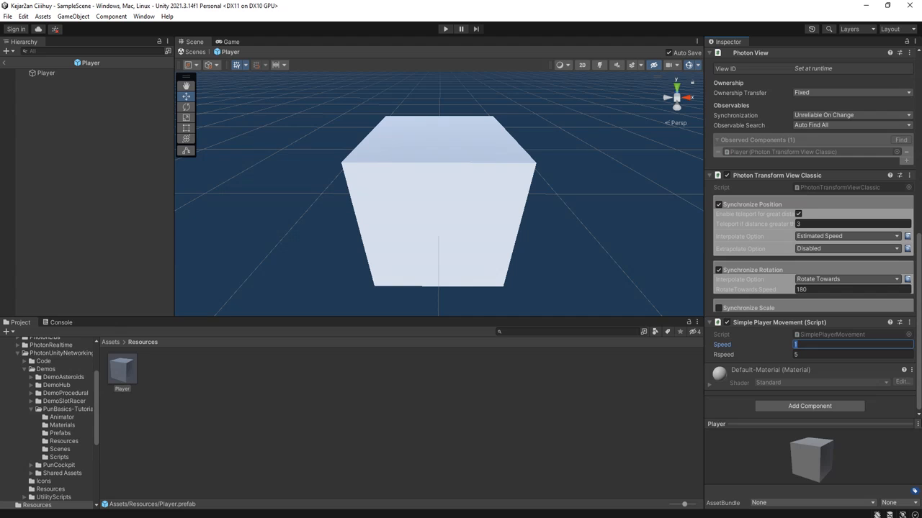
text(30)
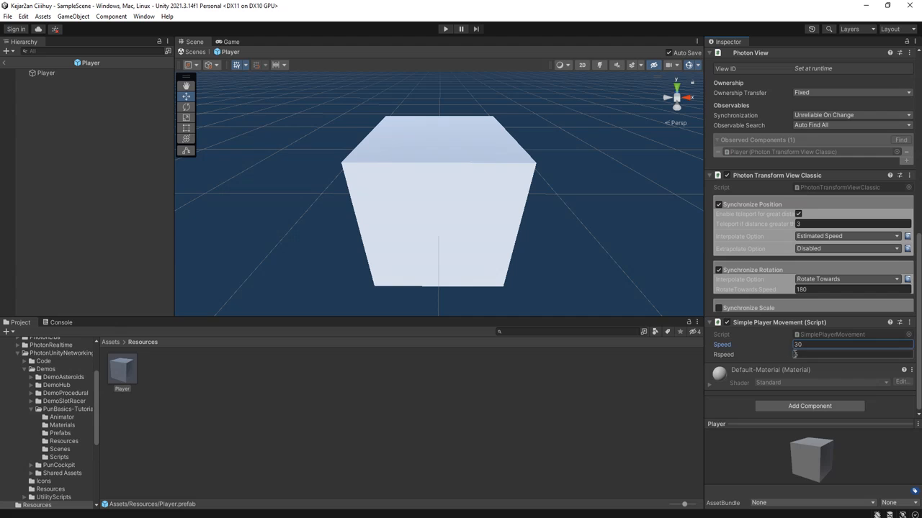
click(850, 355)
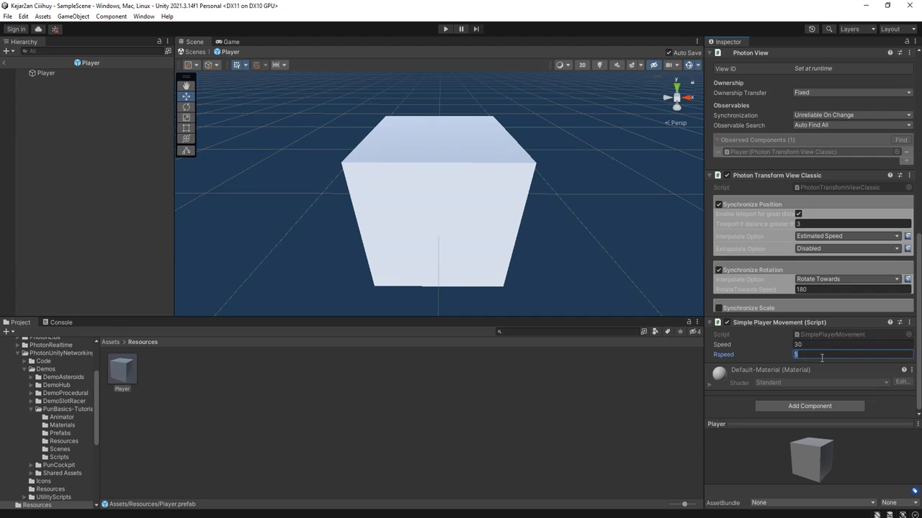
text(60)
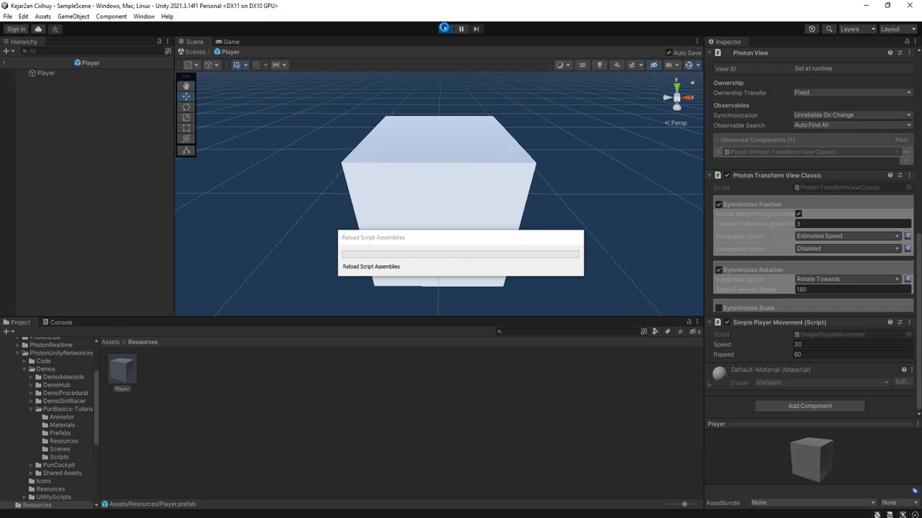
click(445, 28)
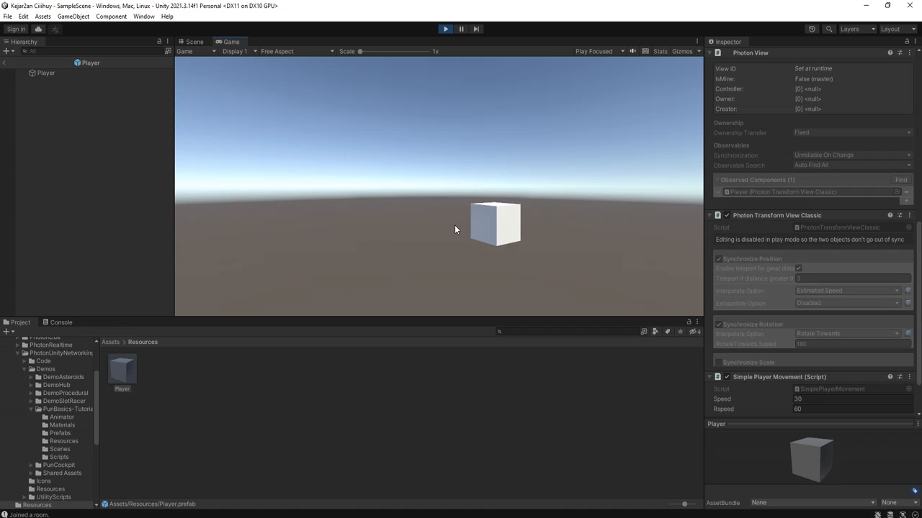
click(191, 41)
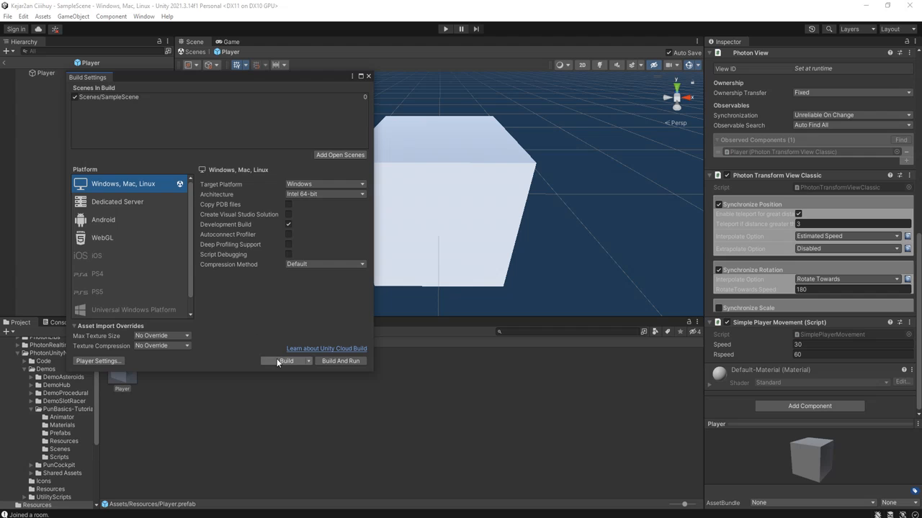
Build the Windows player, choosing the Desktop PunDemo folder as the destination
click(282, 360)
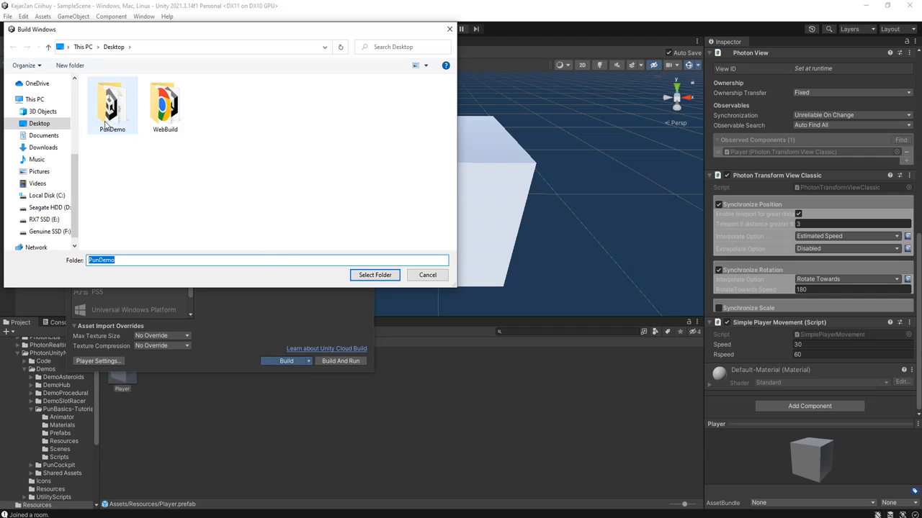
click(112, 105)
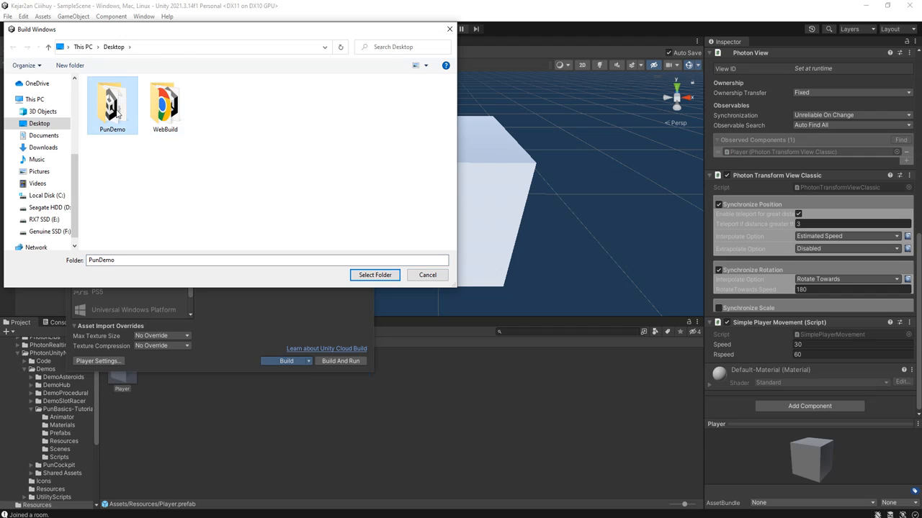
click(375, 275)
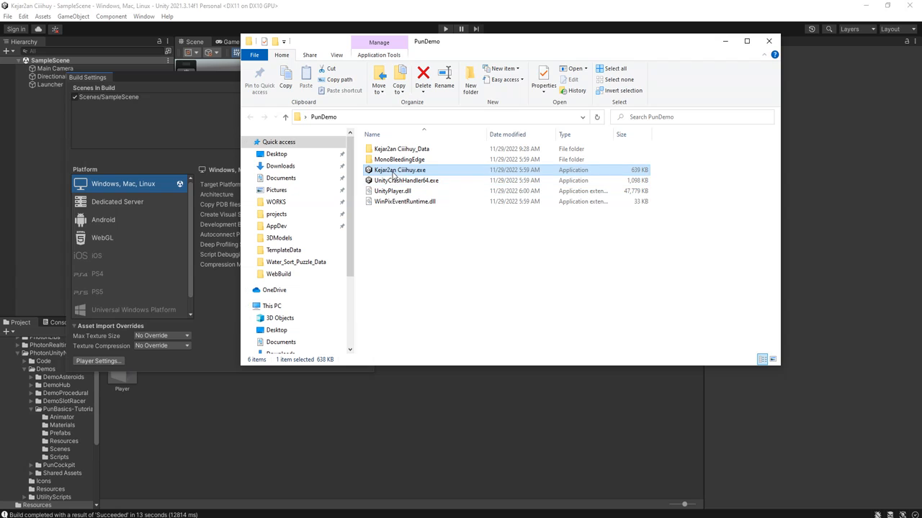
Launch the rebuilt Kejar2an Ciiihuy game from the PunDemo folder
double_click(400, 170)
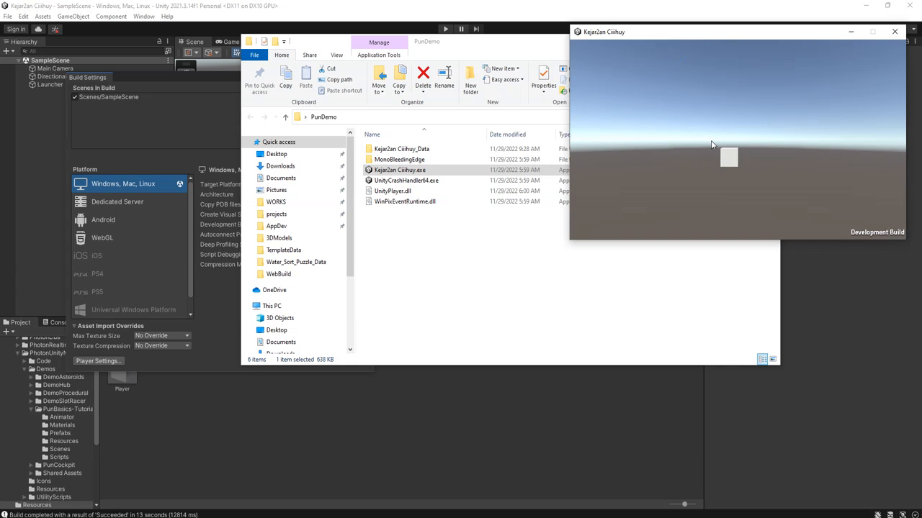
mouse_move(432, 226)
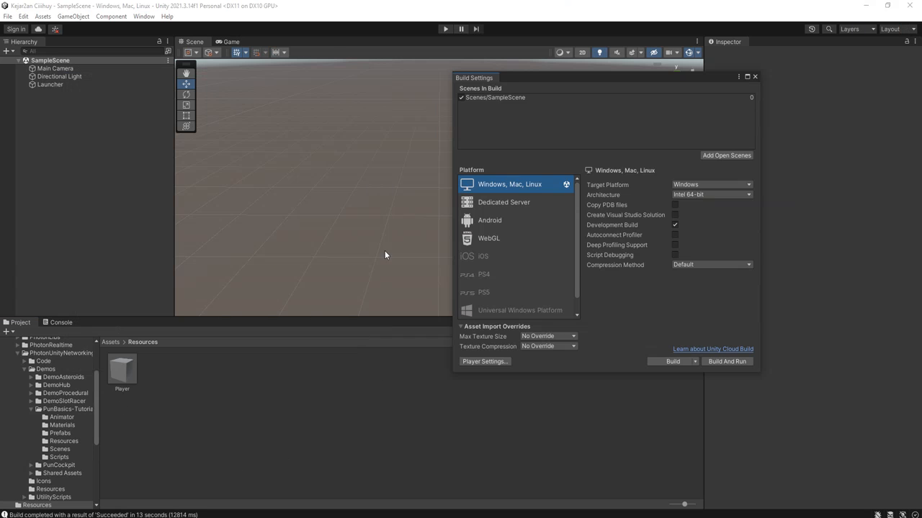
Add 'using Photon.Pun;' and change the base class to MonoBehaviourPunCallbacks
click(231, 370)
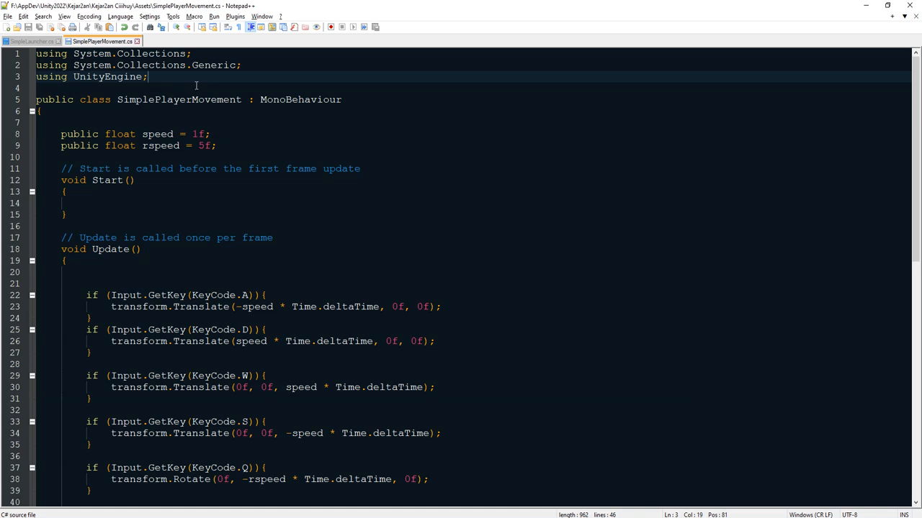
text(u)
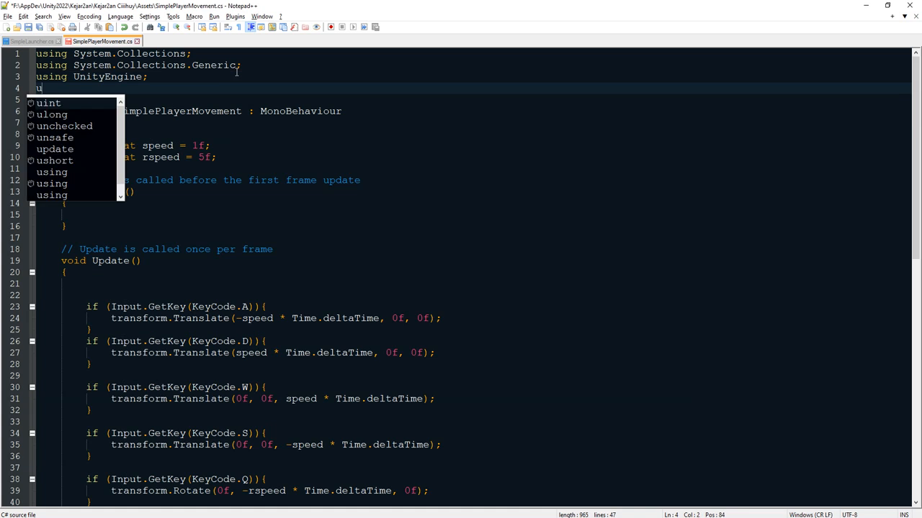
text(sing Pho)
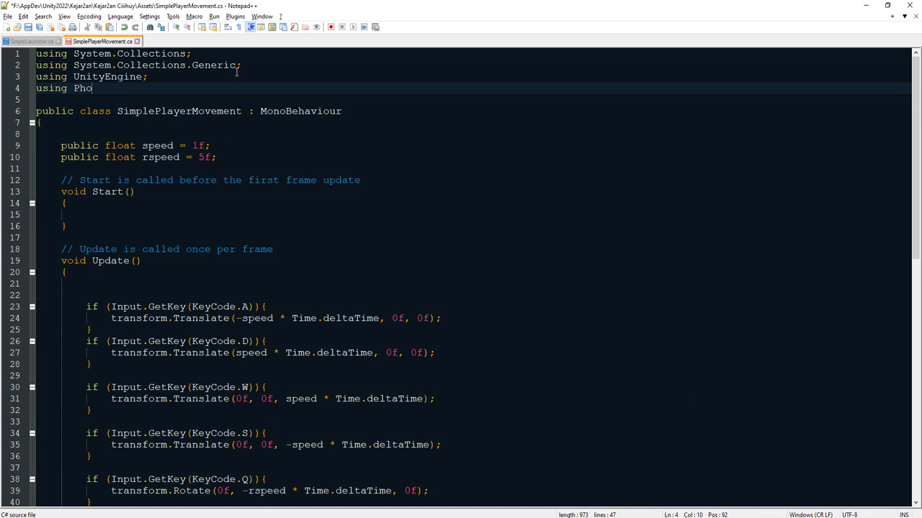
text(ton.PU)
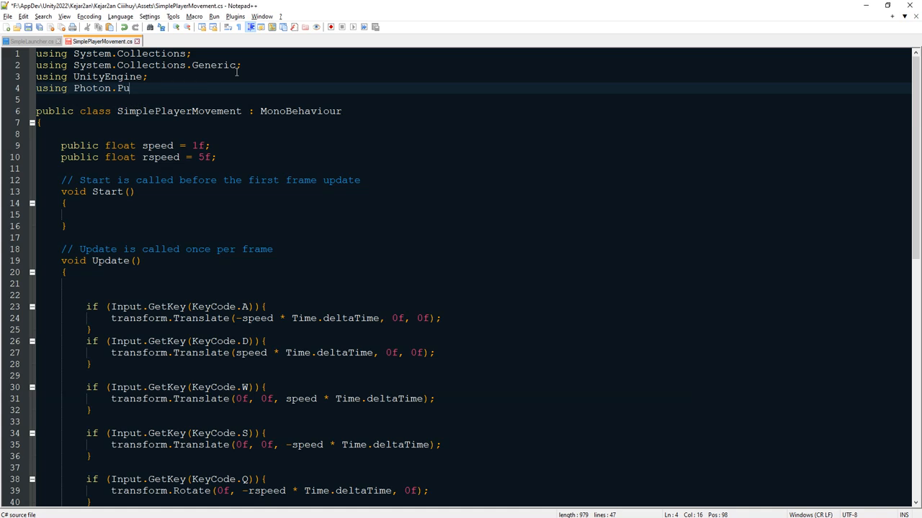
text(n;)
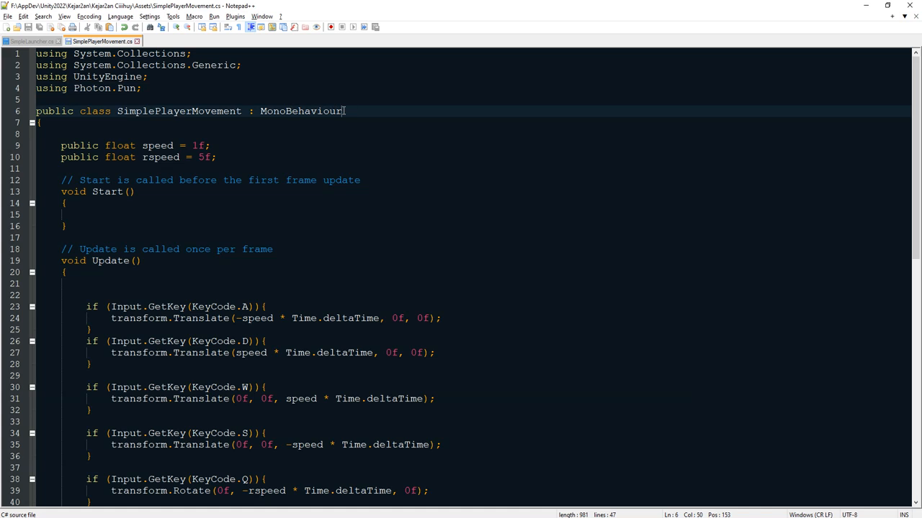
text(Pun)
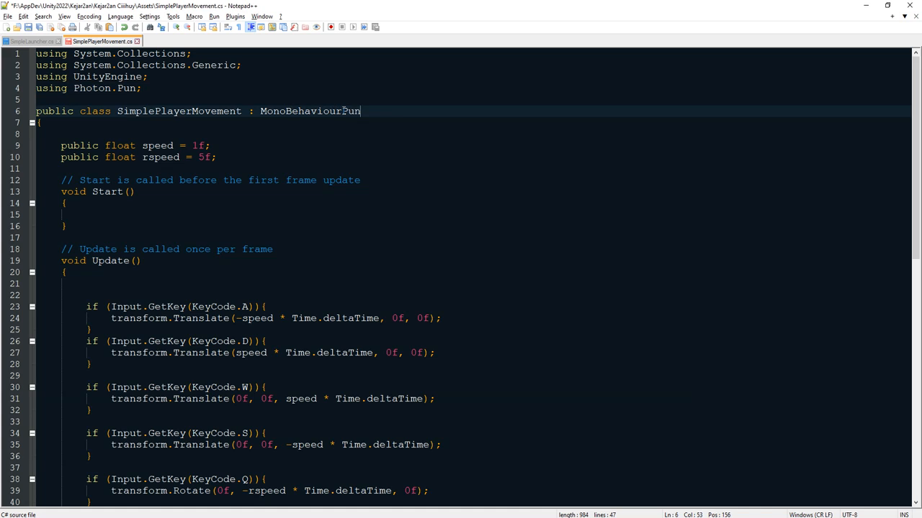
text(Callbacks)
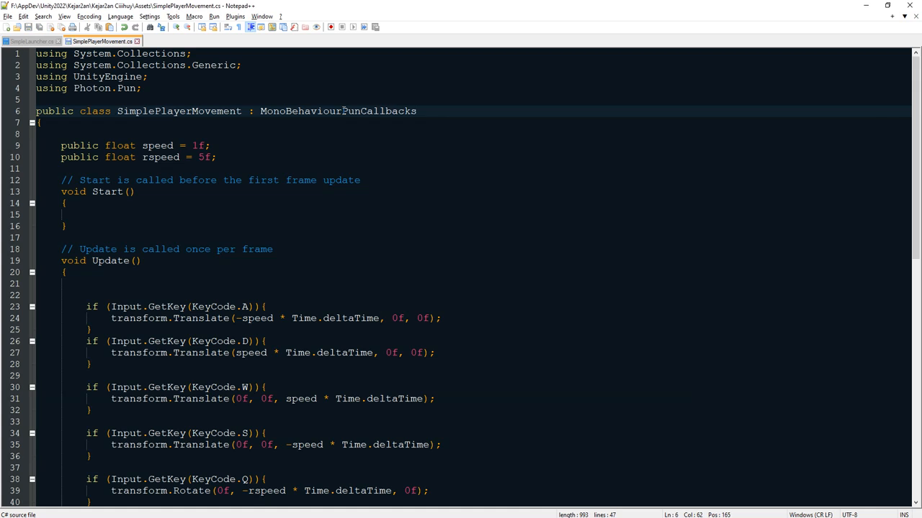
Wrap the Update movement code in an if(PhotonView.IsMine){ } block, indented
key(enter)
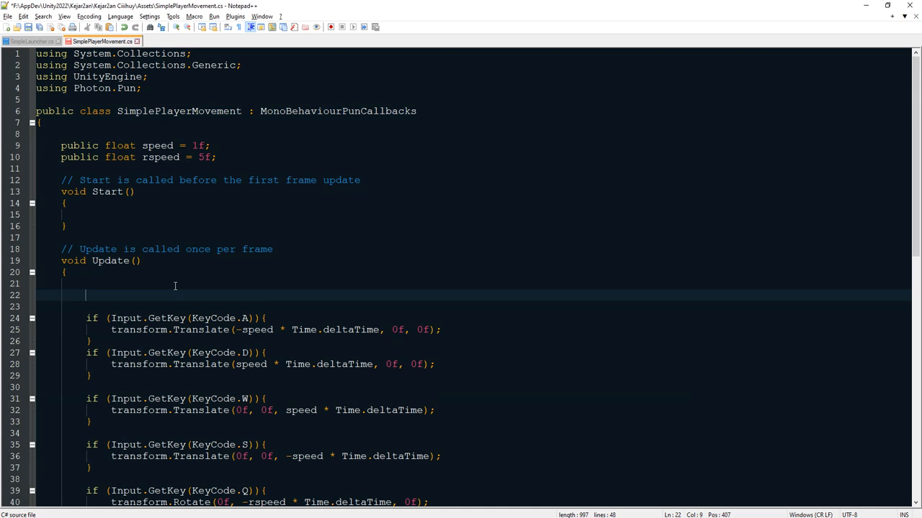
text(i)
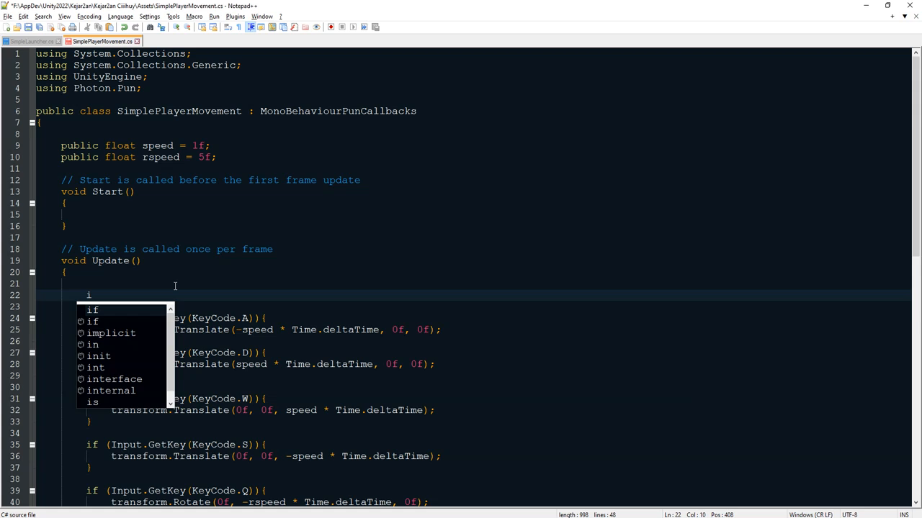
text(if(PhotonV)
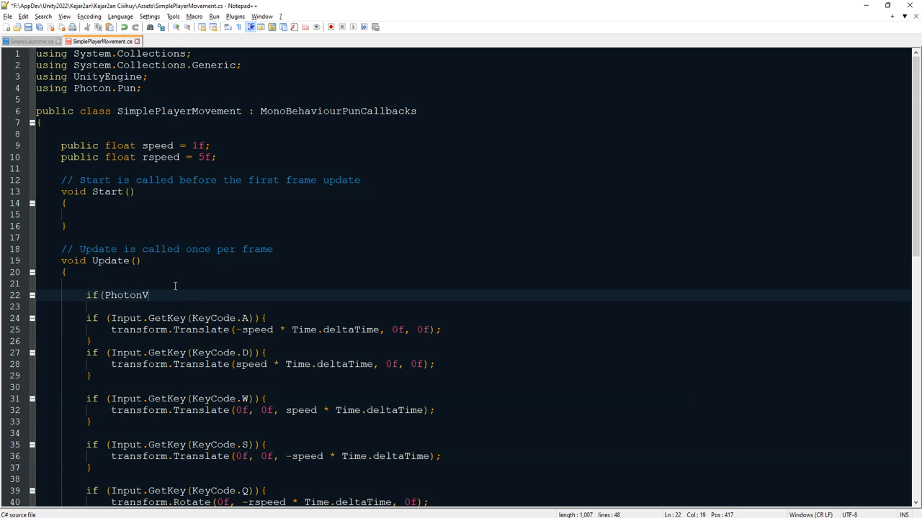
text(iew.)
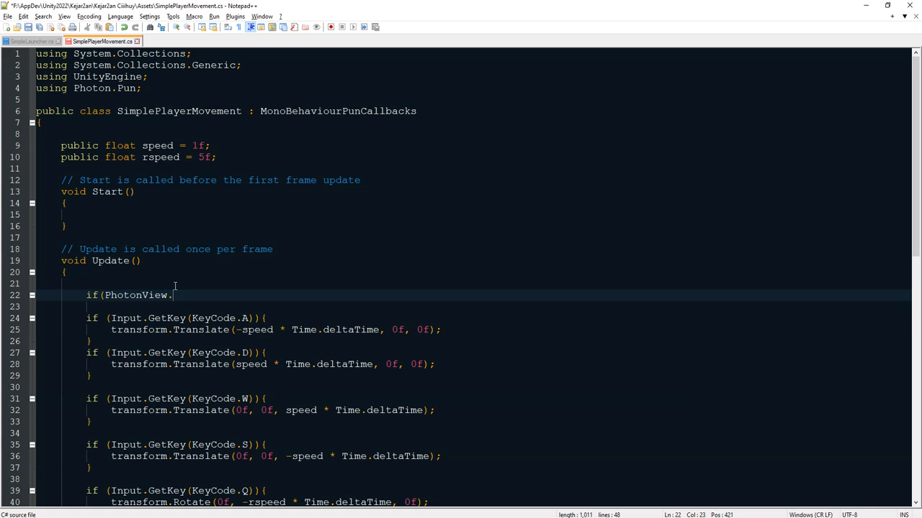
text(IsMine)
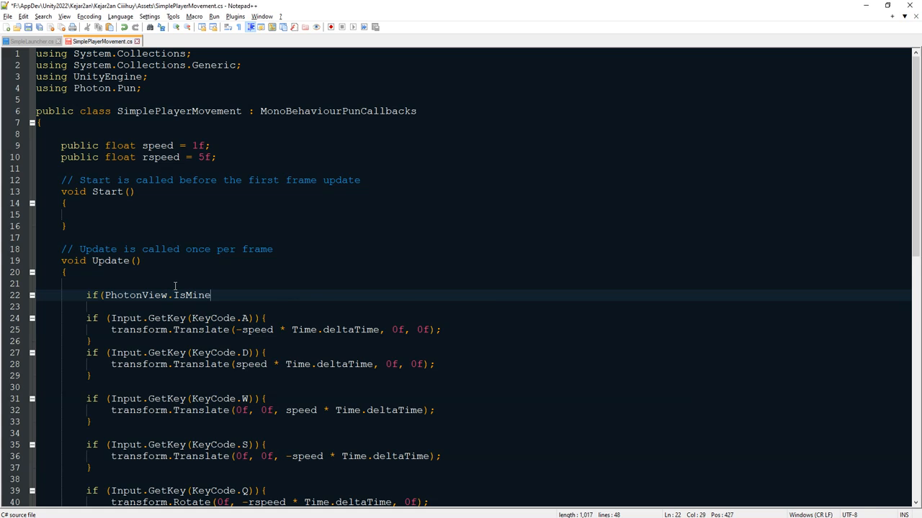
text(){)
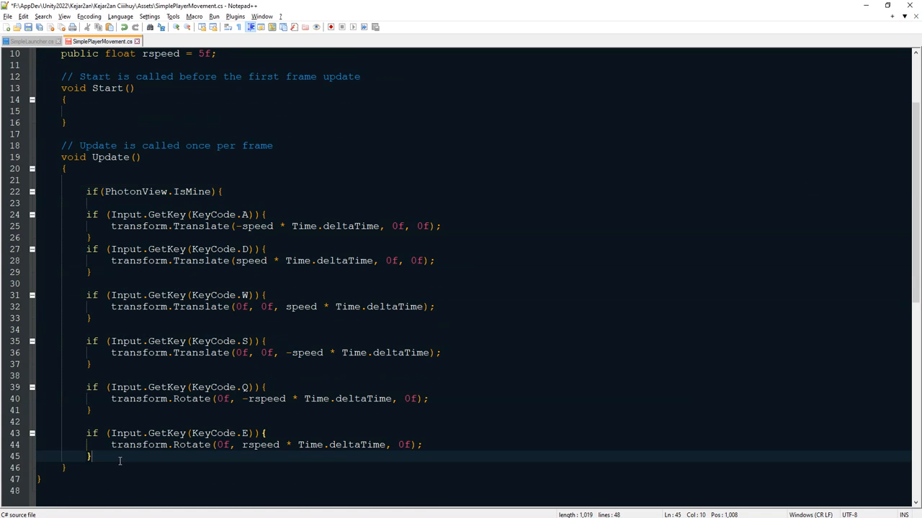
key(Enter)
text(})
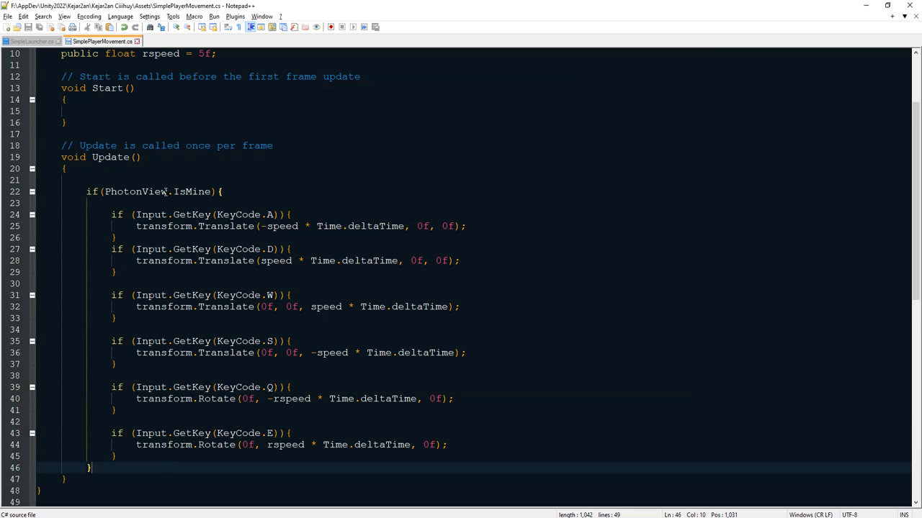
key(alt+tab)
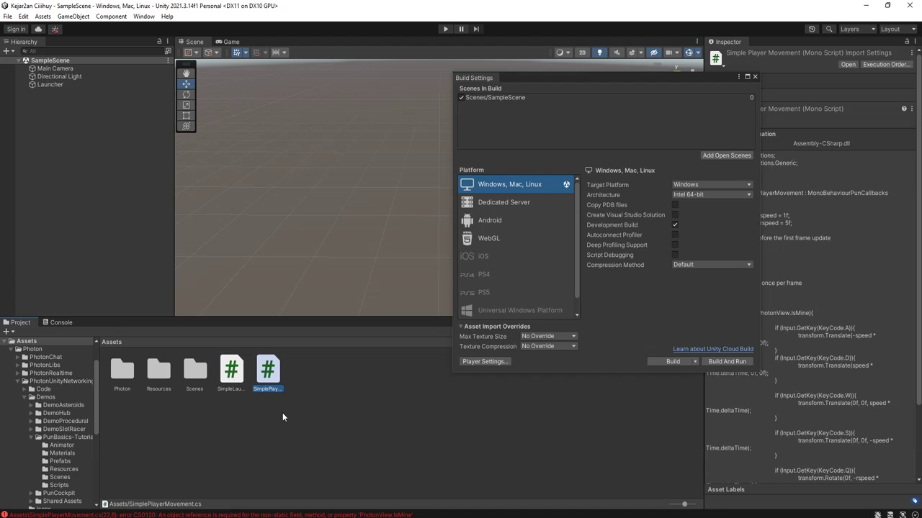
Open the Console to read the CS0120 PhotonView.IsMine compile error
click(61, 322)
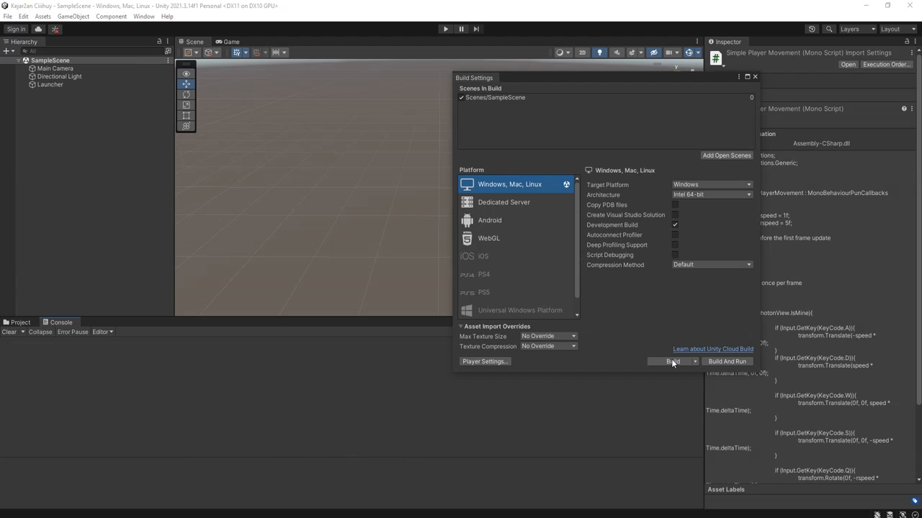
Build the Windows player into the selected PunDemo output folder
click(670, 361)
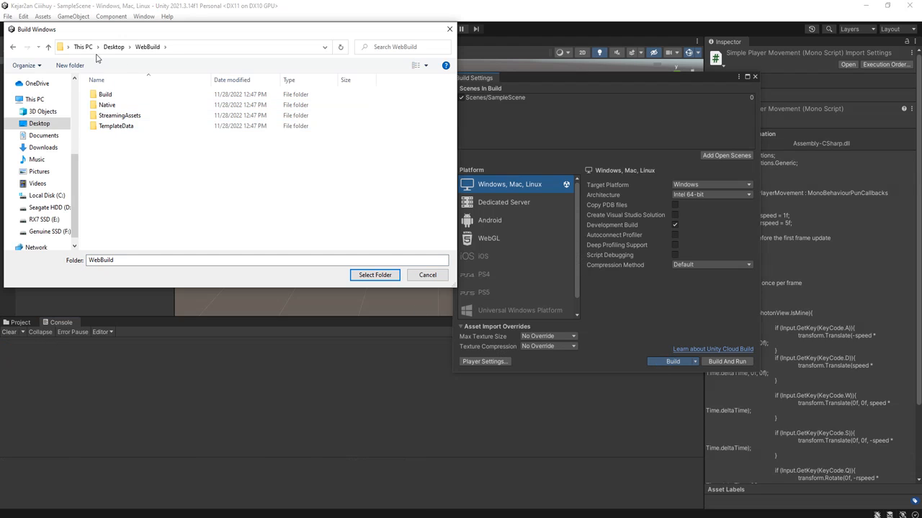
click(375, 275)
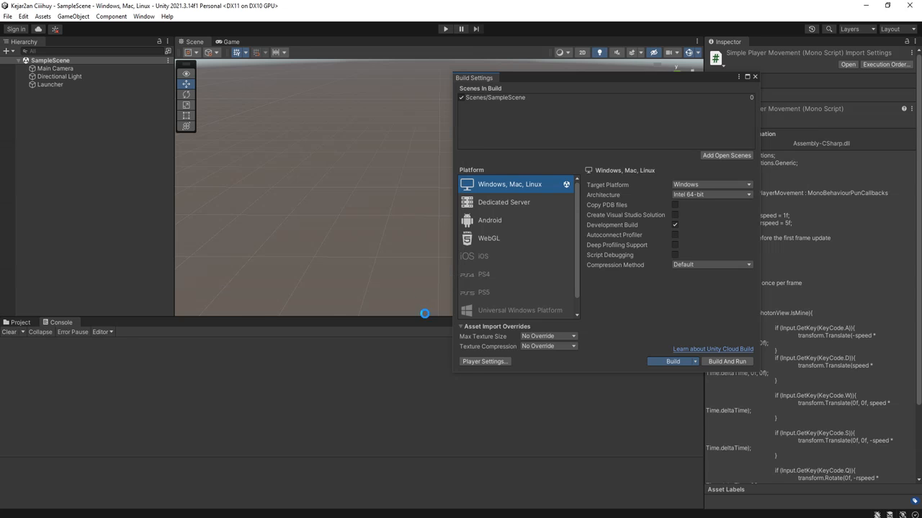
click(668, 362)
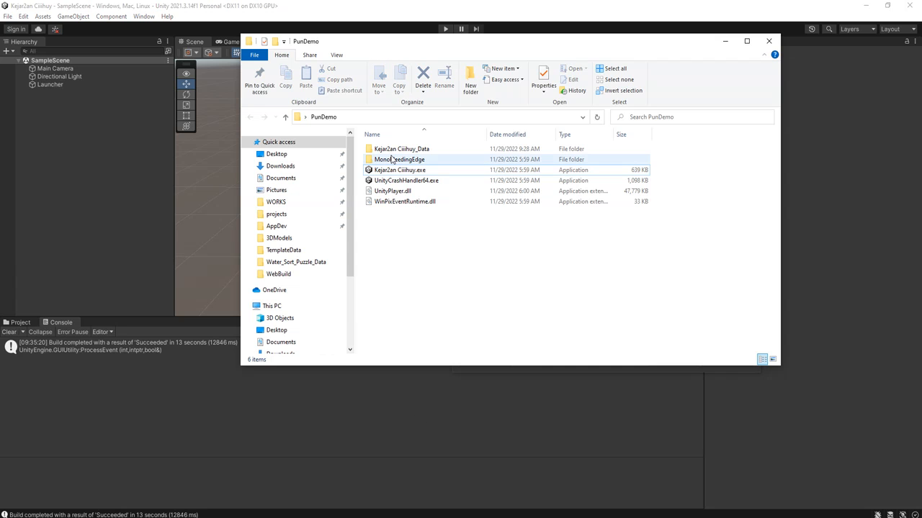
Start three instances of Kejar2an Ciiihuy.exe from the PunDemo folder
click(397, 169)
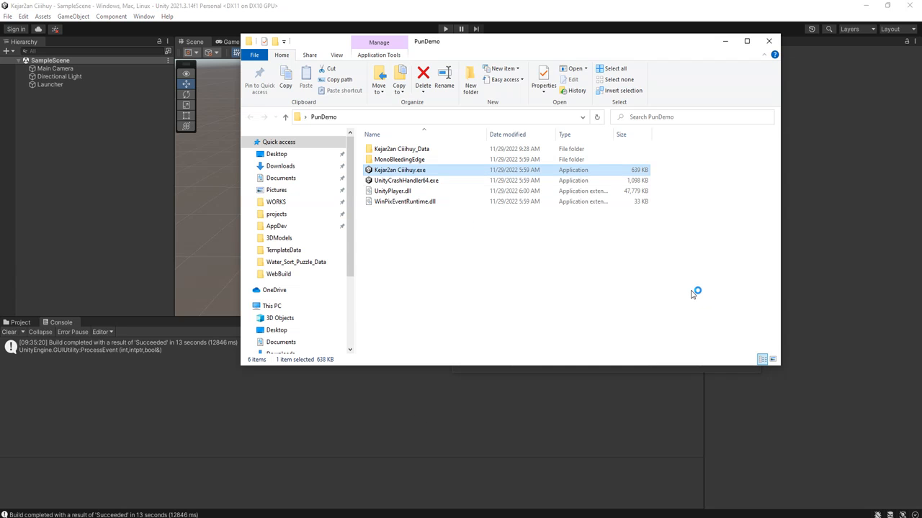
double_click(398, 169)
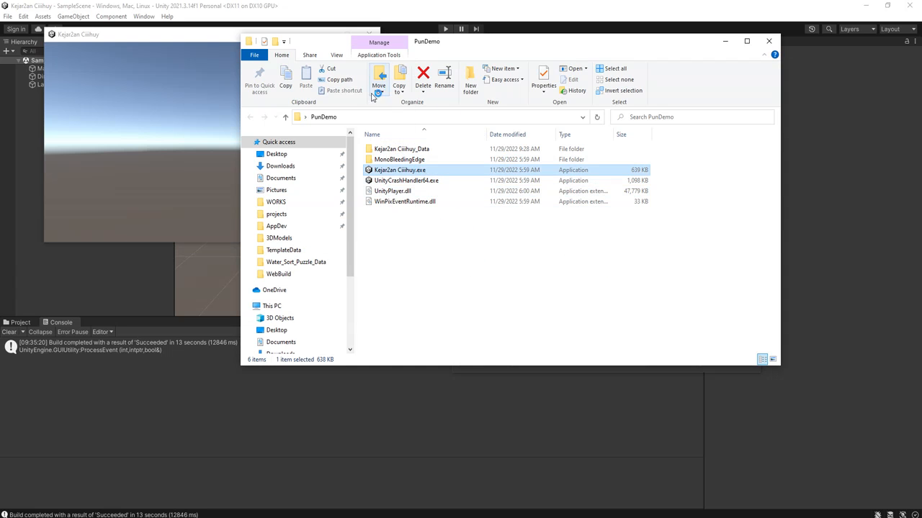
double_click(400, 170)
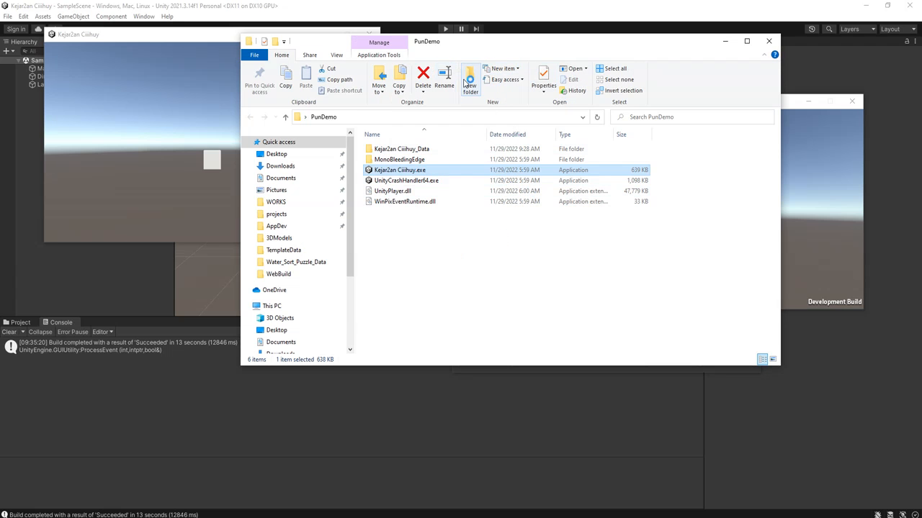
double_click(400, 169)
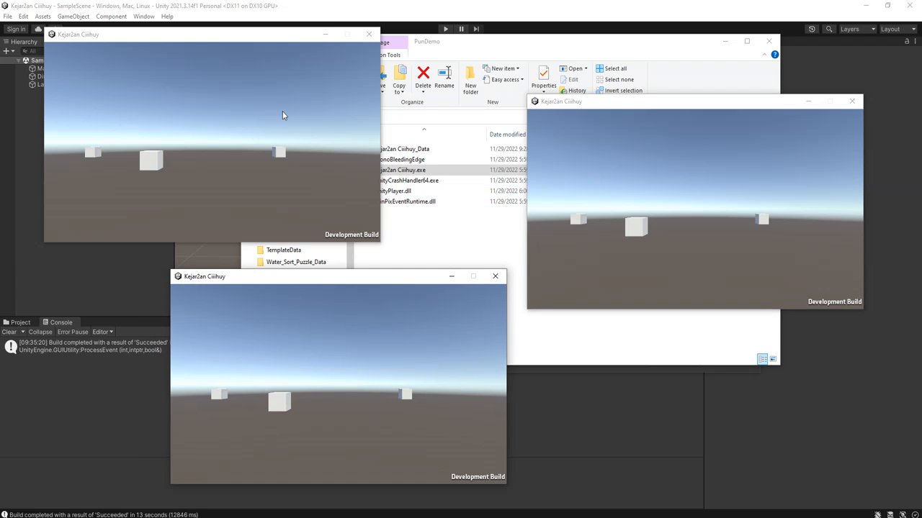
mouse_move(369, 313)
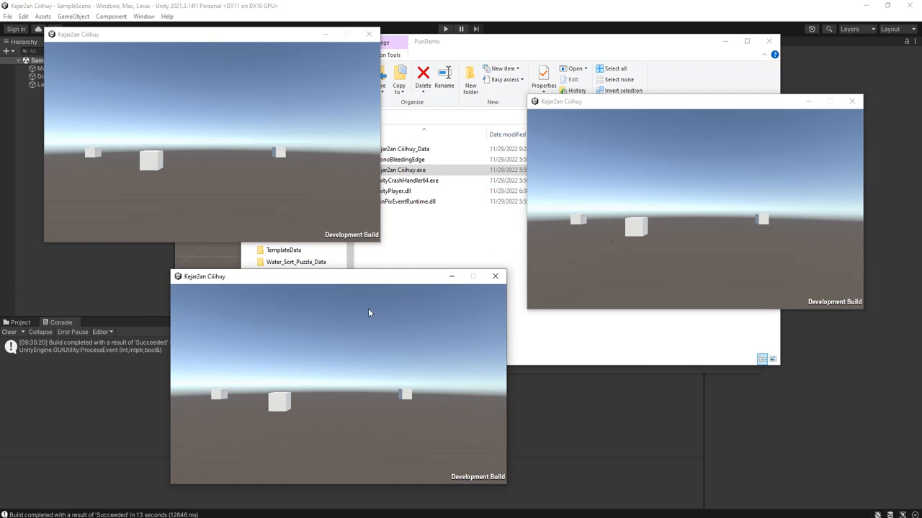